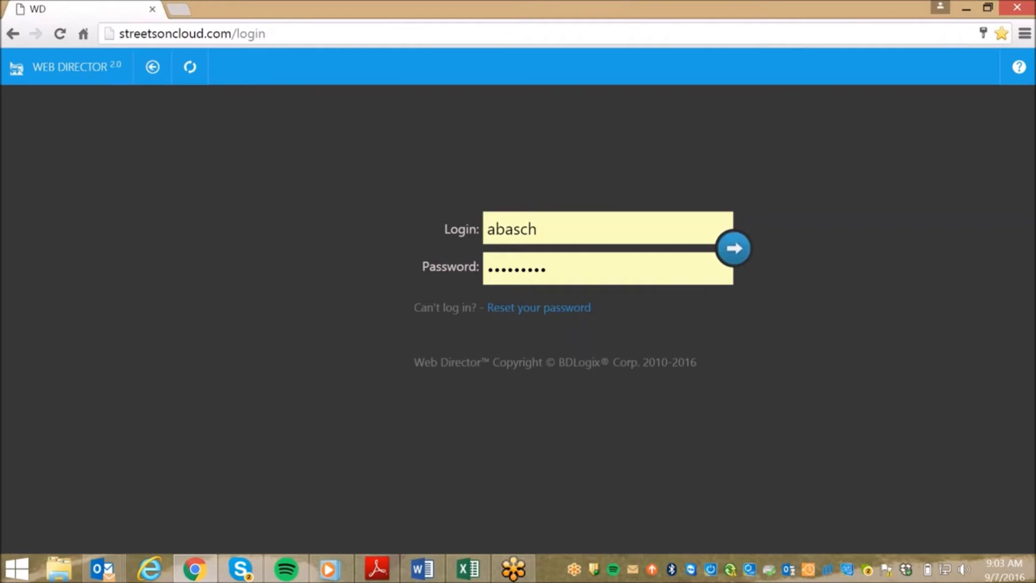
Sign in to the Web Director portal and reach the home dashboard.
click(731, 249)
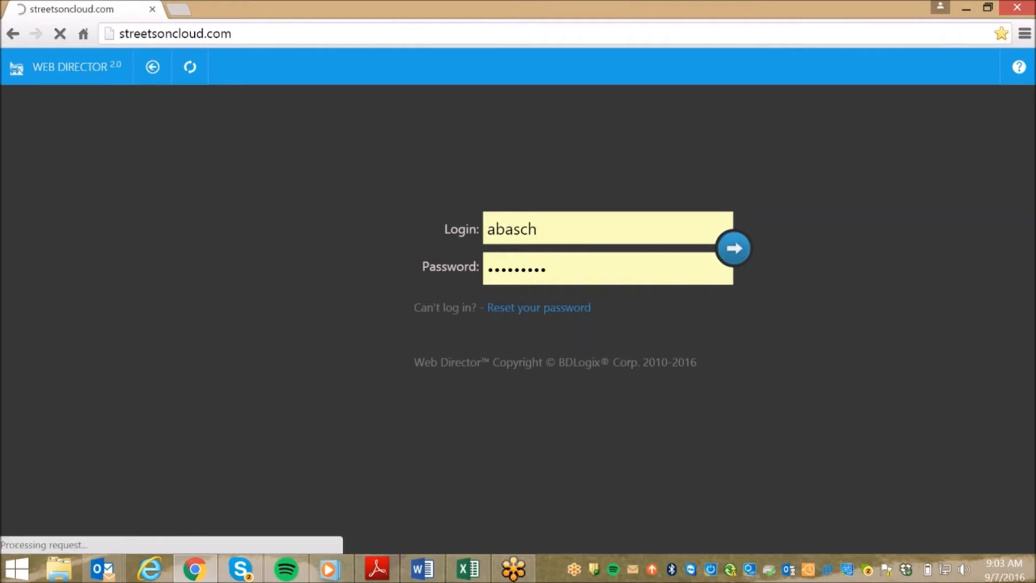
click(733, 248)
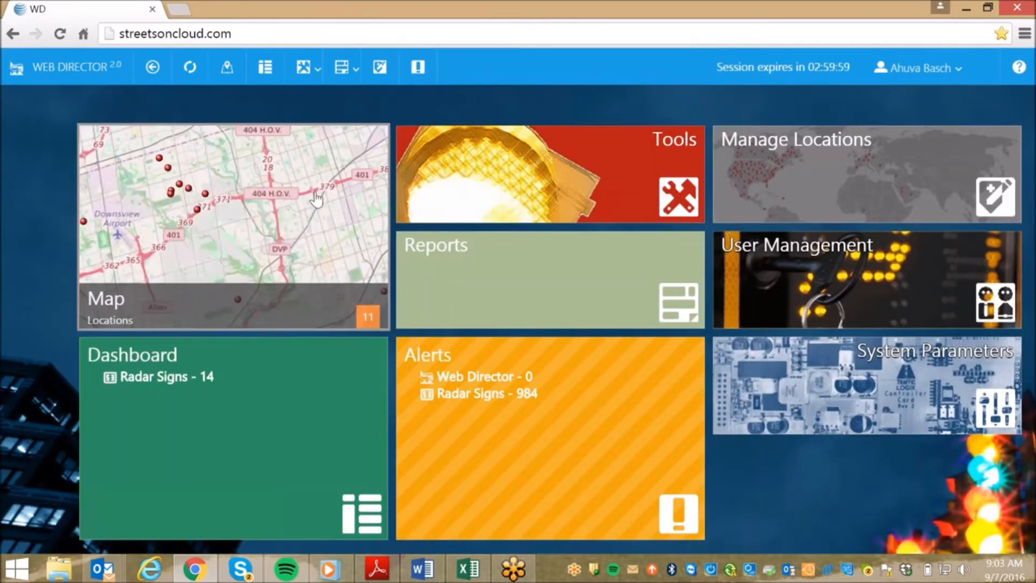
mouse_move(237, 223)
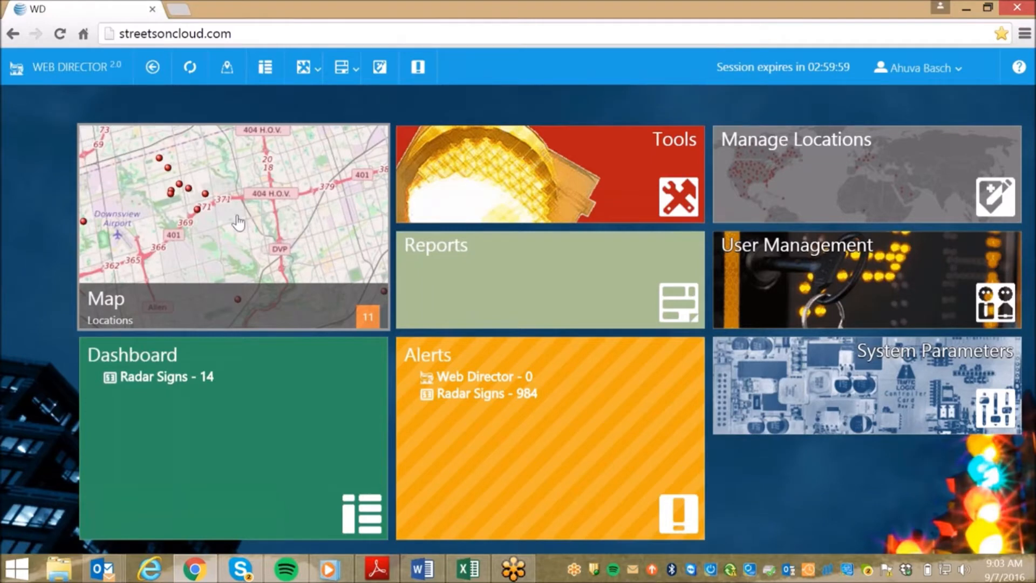
mouse_move(680, 381)
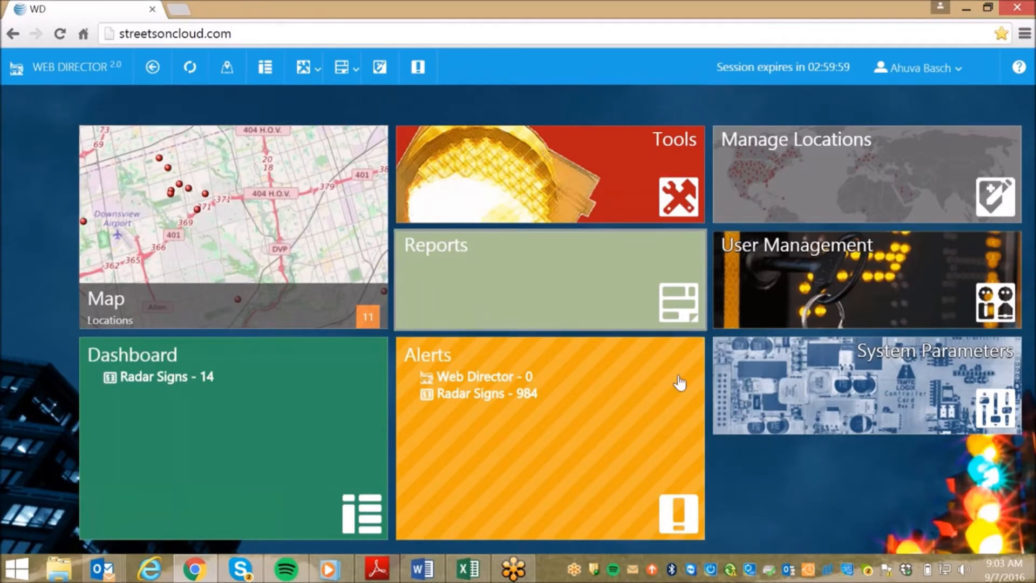
mouse_move(250, 208)
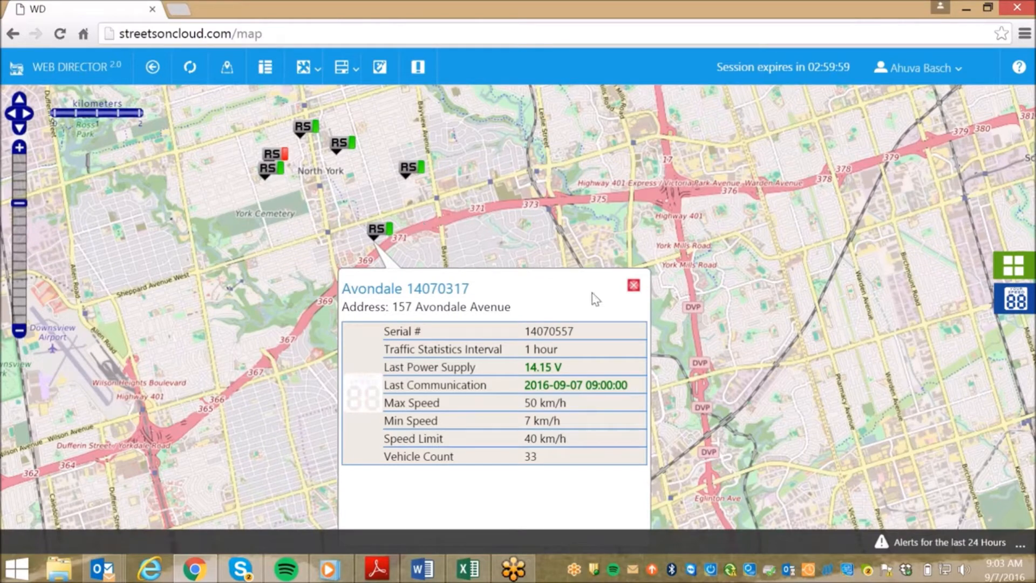
Close the Avondale popup and show the Hollywood 14090388 sign's details on the map.
click(633, 285)
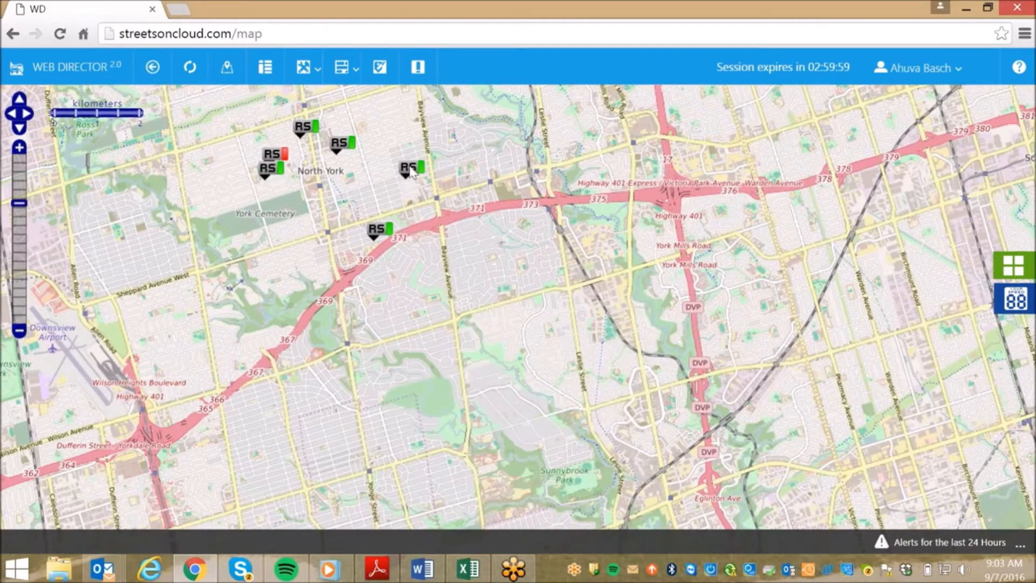
click(411, 173)
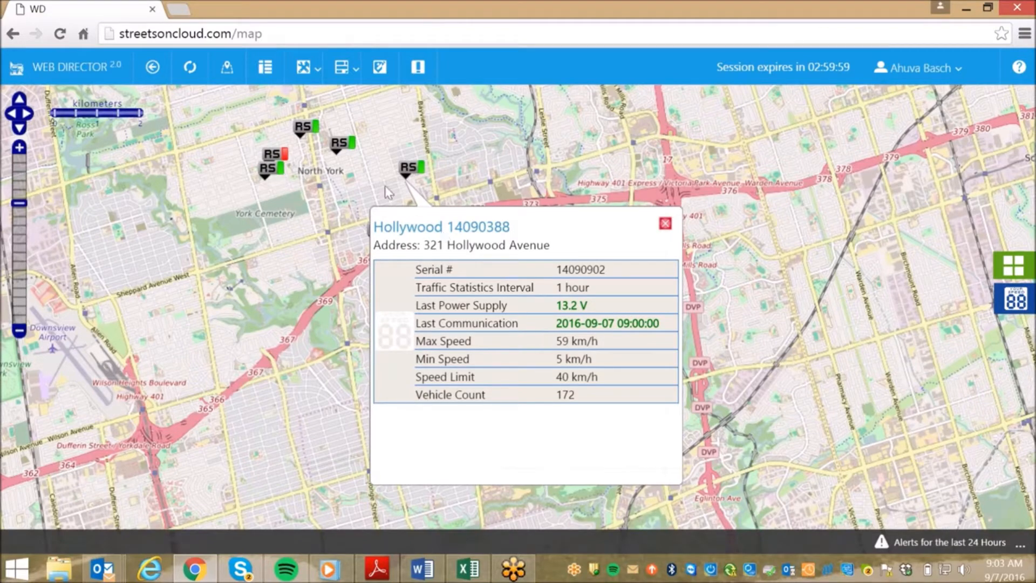
mouse_move(276, 175)
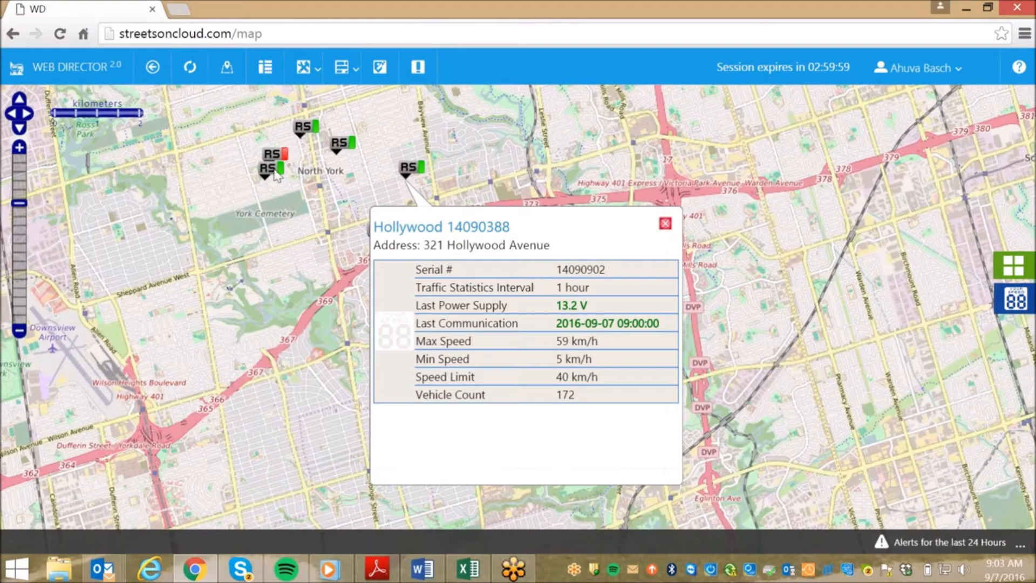
mouse_move(396, 249)
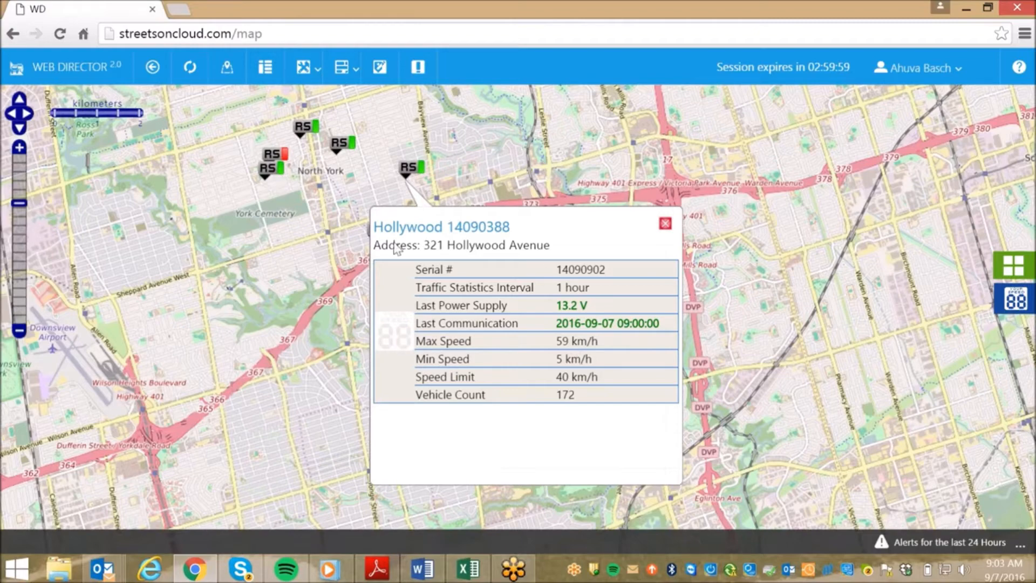
mouse_move(448, 258)
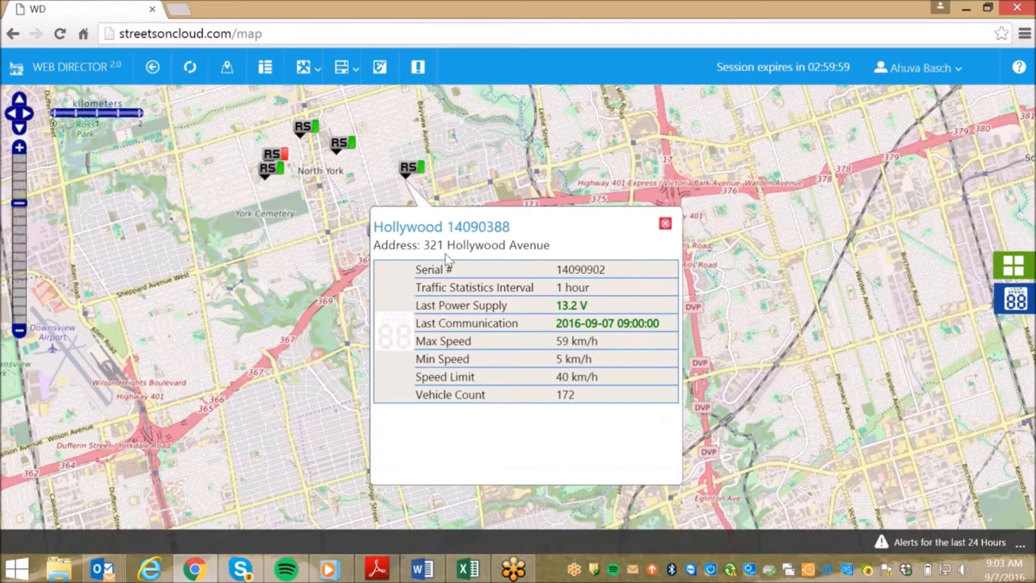
mouse_move(444, 260)
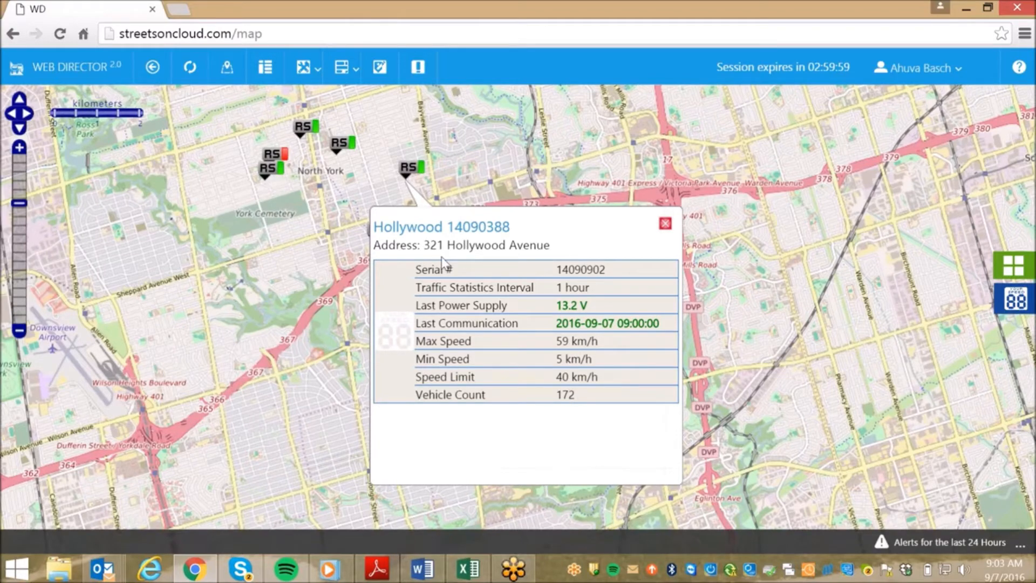
mouse_move(469, 274)
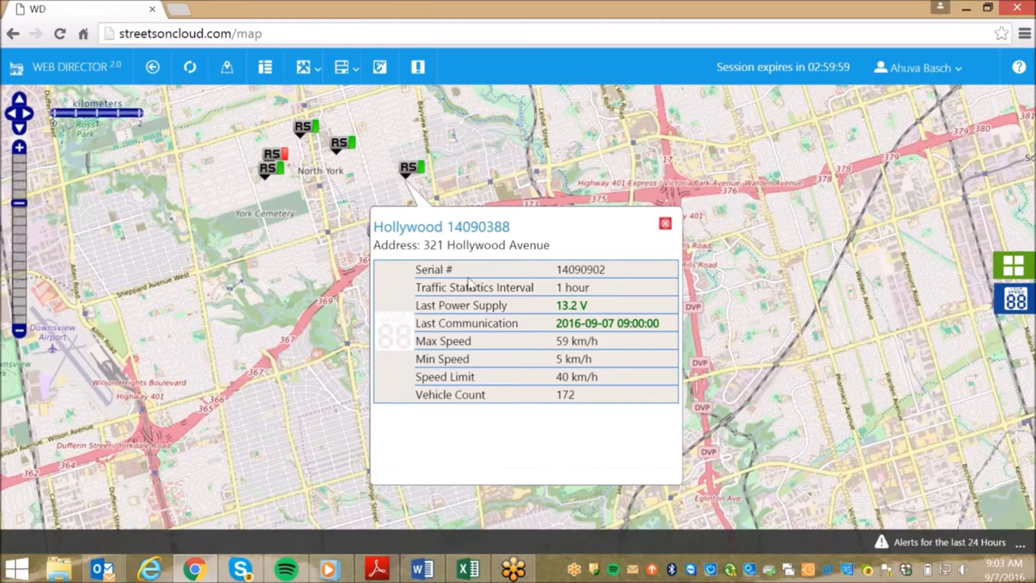
mouse_move(521, 409)
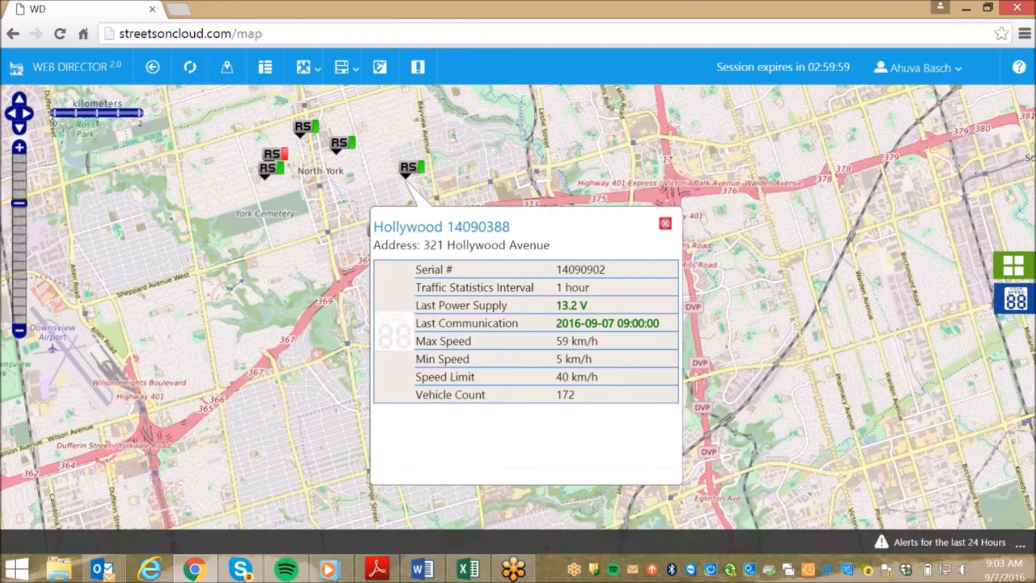
From the home dashboard, go to Manage Locations and begin adding a new sign location.
click(666, 222)
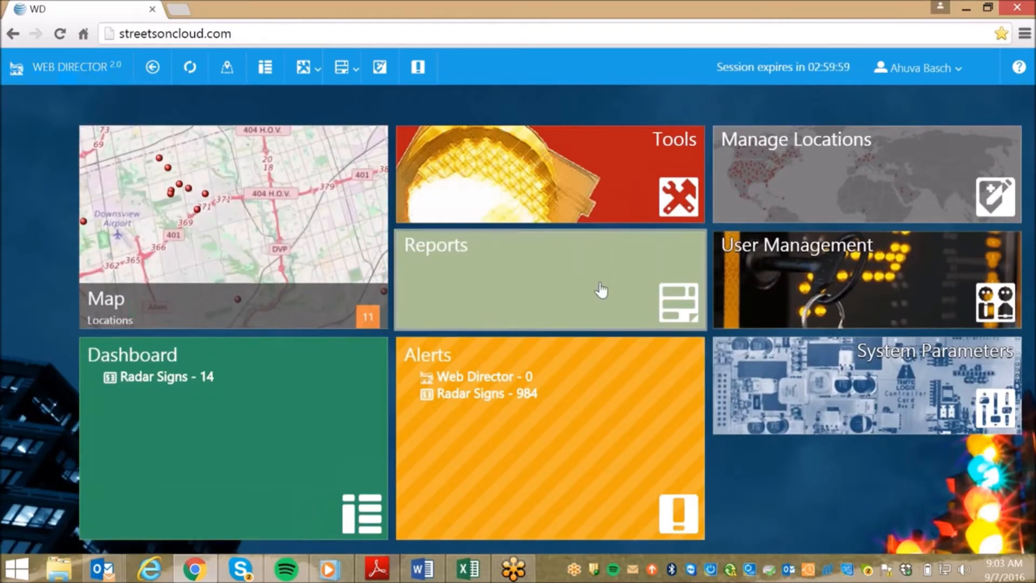
mouse_move(844, 187)
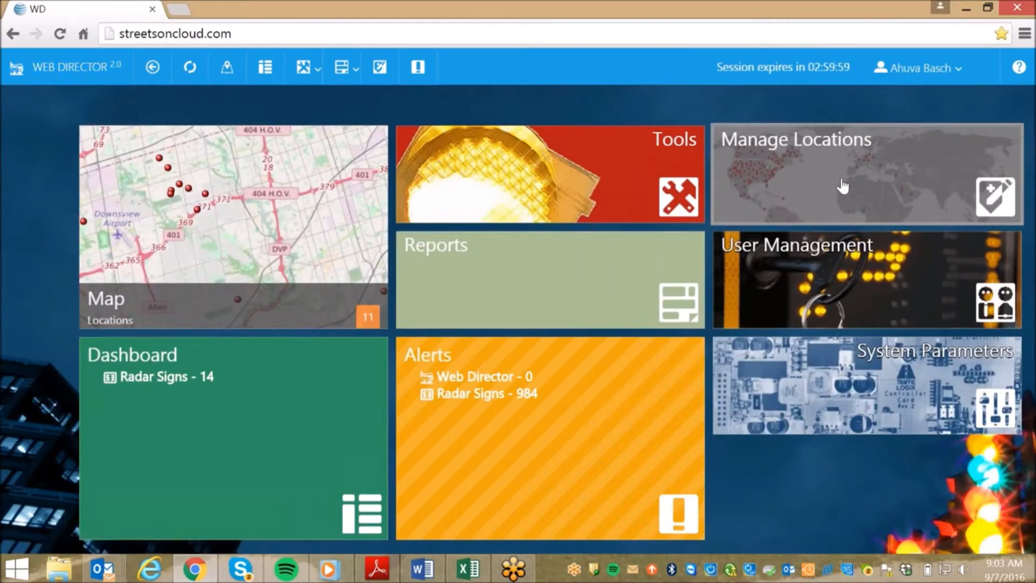
click(843, 185)
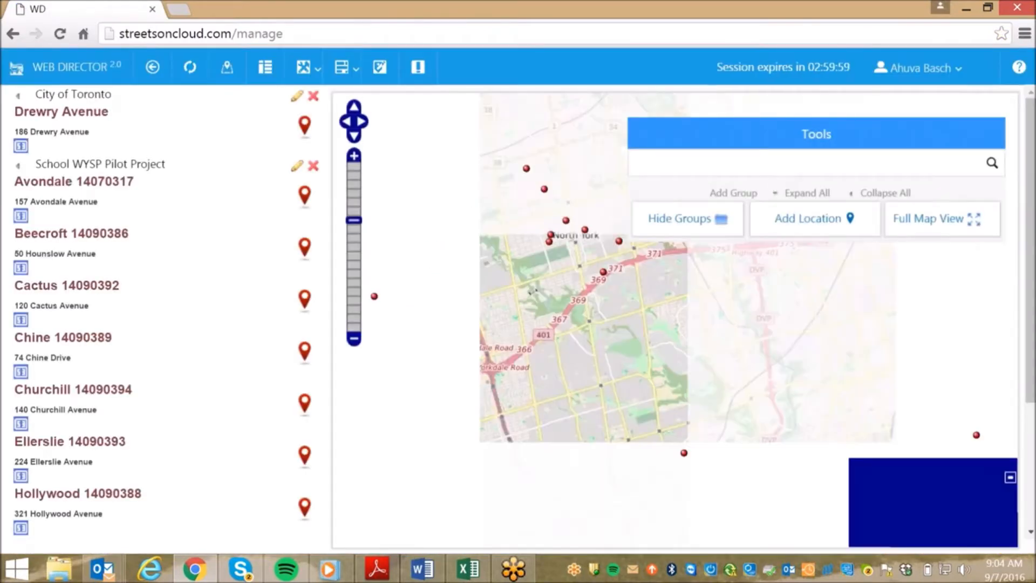
click(814, 219)
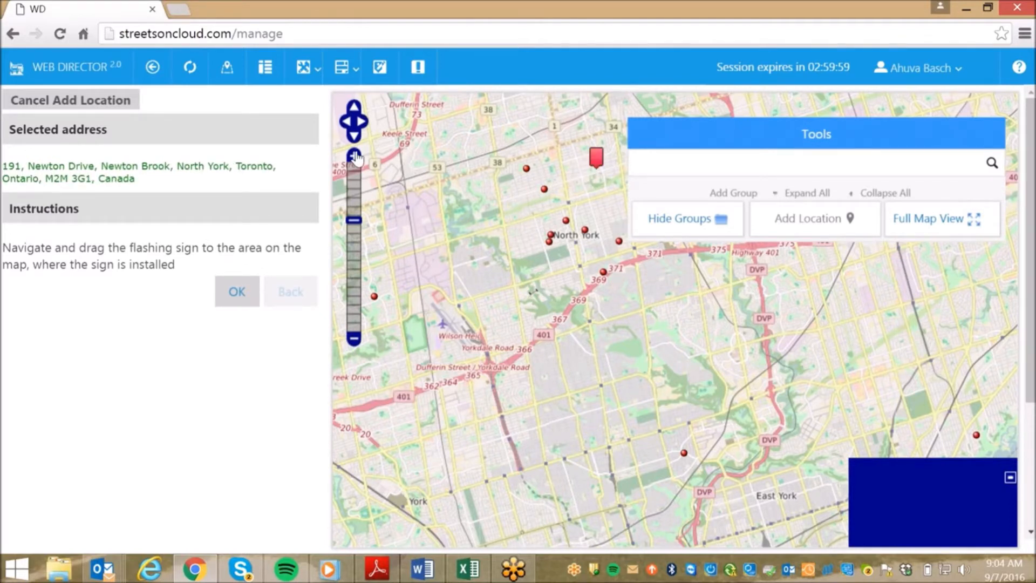
click(354, 155)
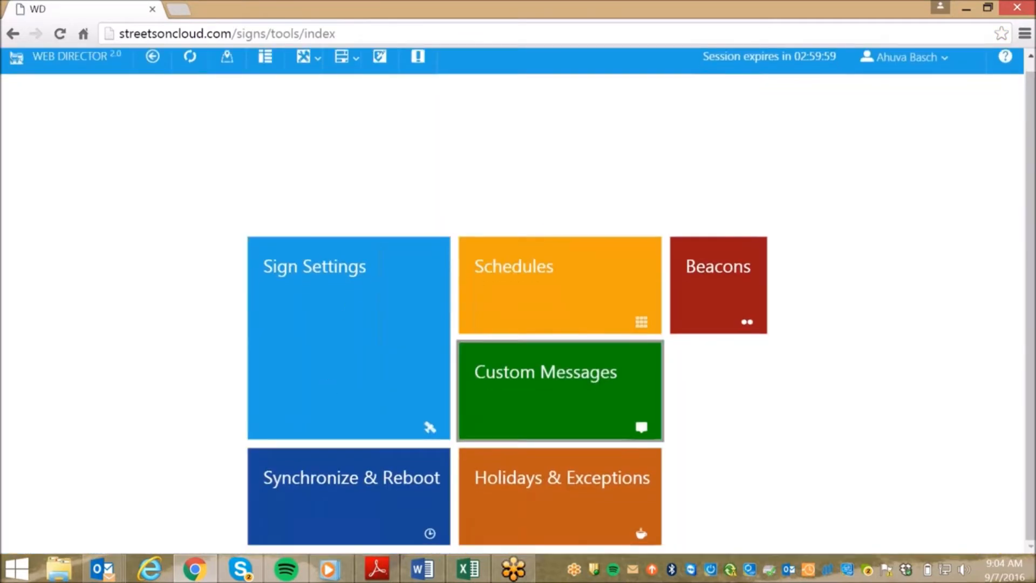
mouse_move(678, 299)
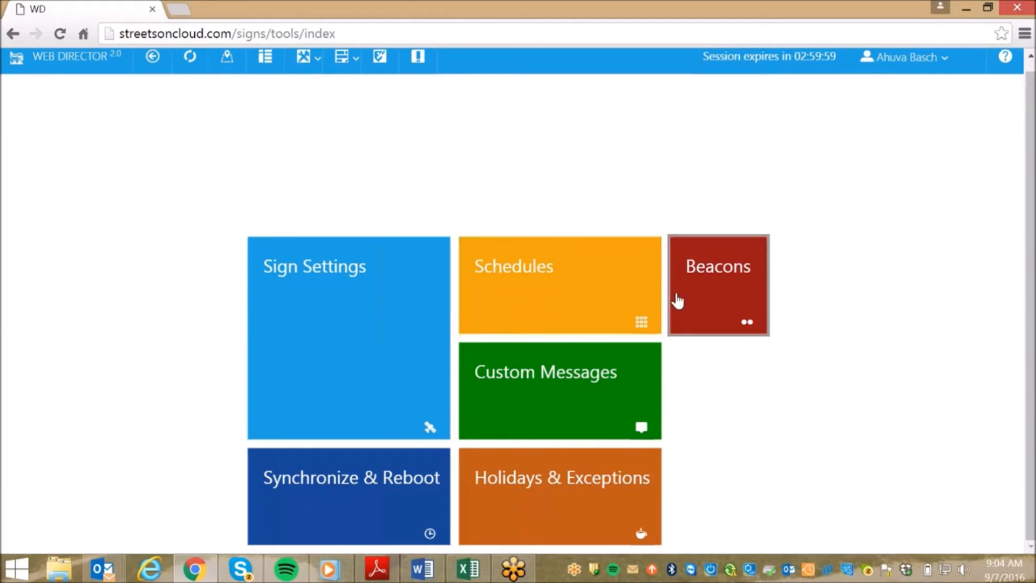
mouse_move(380, 354)
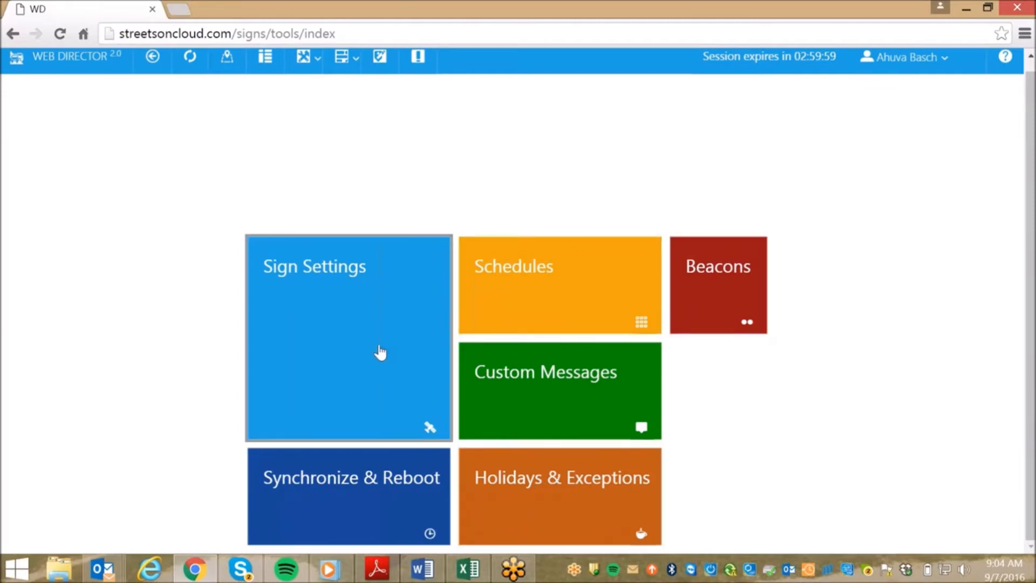
Show the Sign Settings table listing every radar sign's serial and display schedule.
click(381, 349)
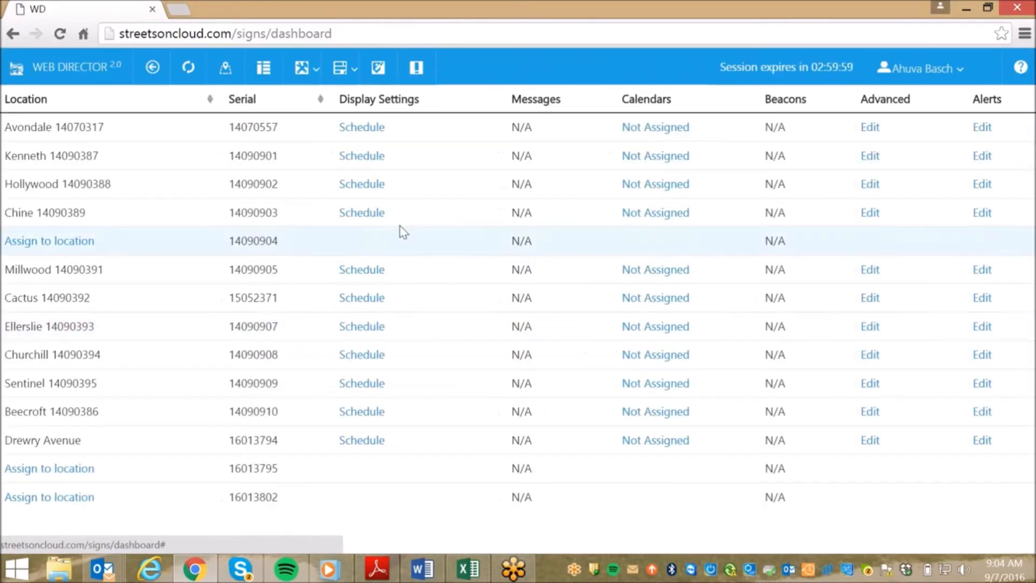
mouse_move(361, 127)
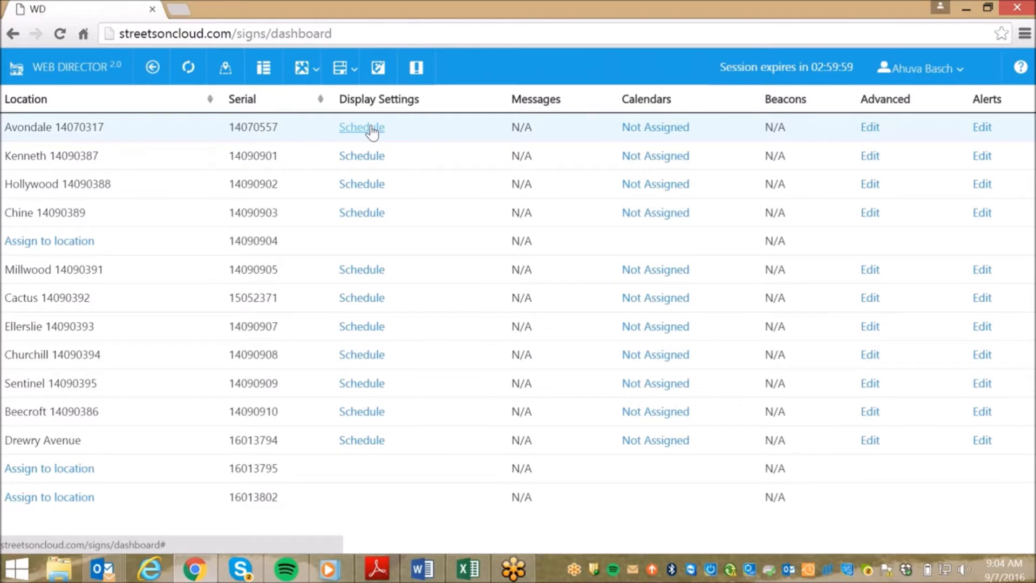
View the Avondale 14070317 display schedule and its express-mode settings.
click(361, 128)
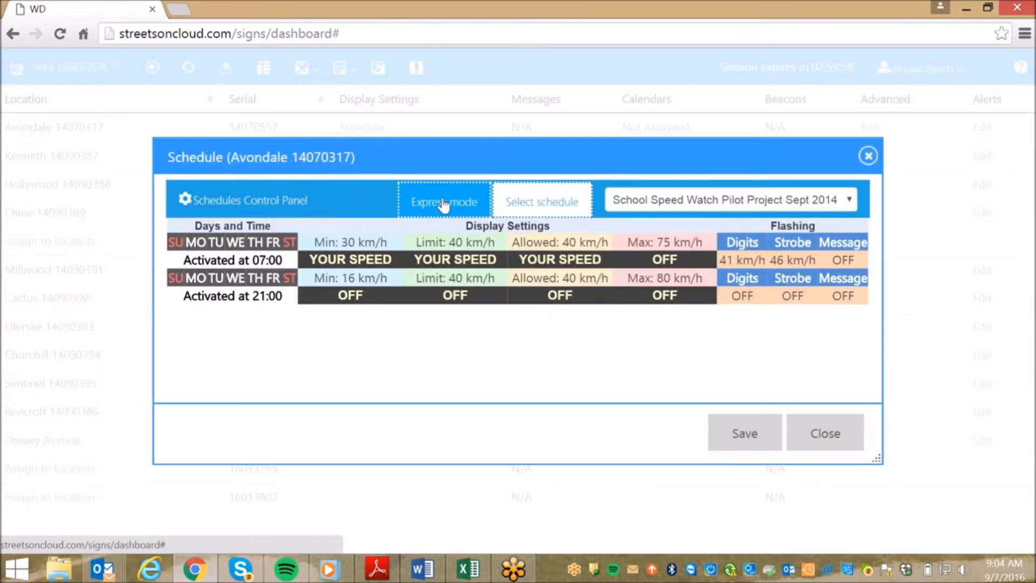
click(443, 201)
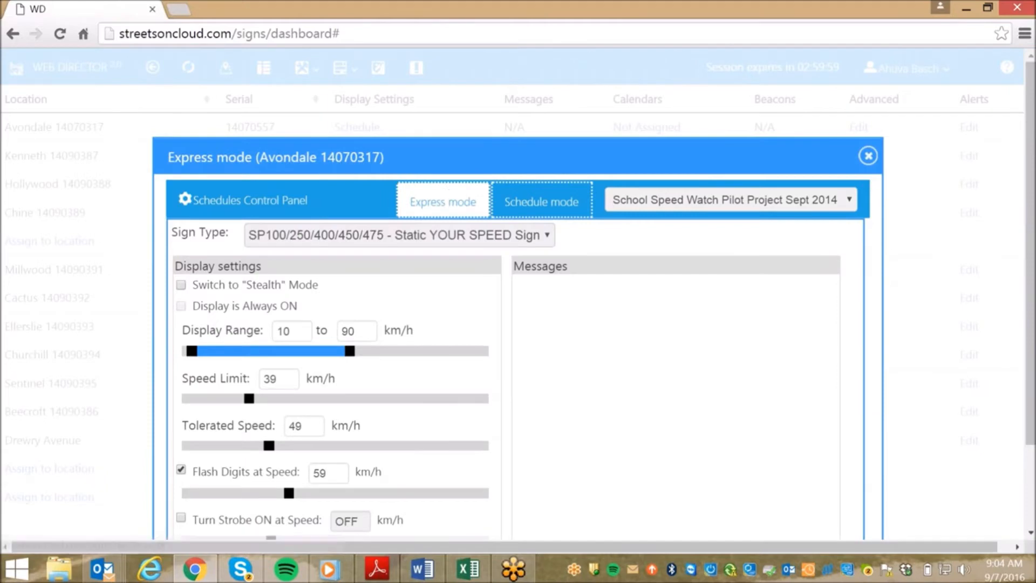
scroll(down, 3)
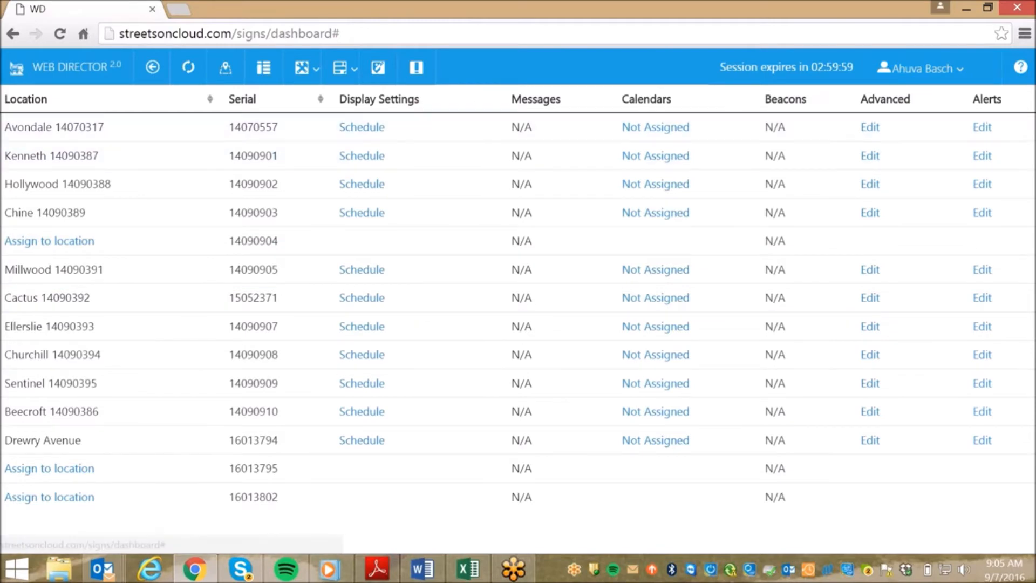
Review Avondale's speed and battery alerts, toggle the minimum speed alert, and save with all alerts off.
click(981, 128)
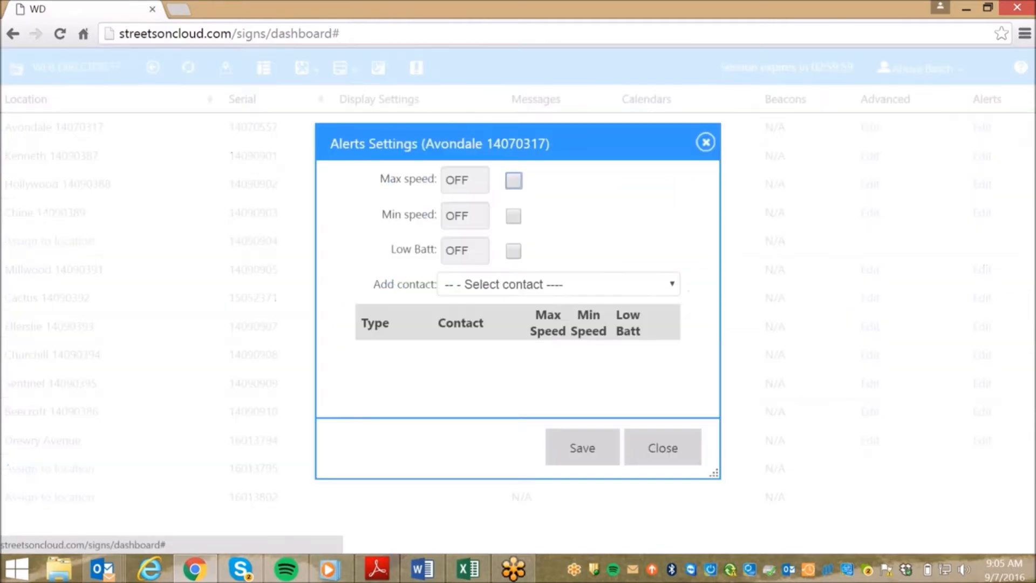
mouse_move(513, 216)
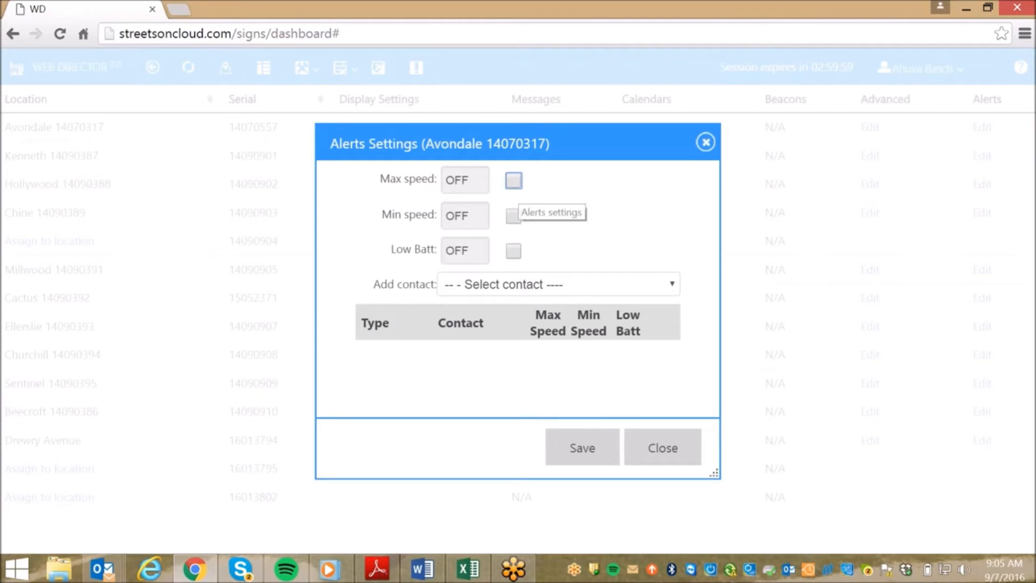
mouse_move(673, 291)
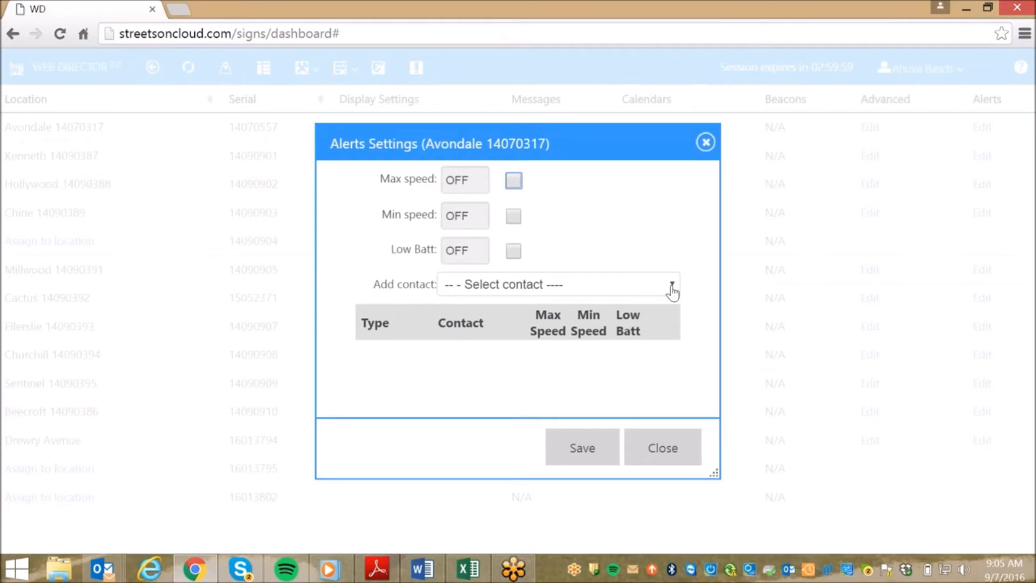
click(670, 284)
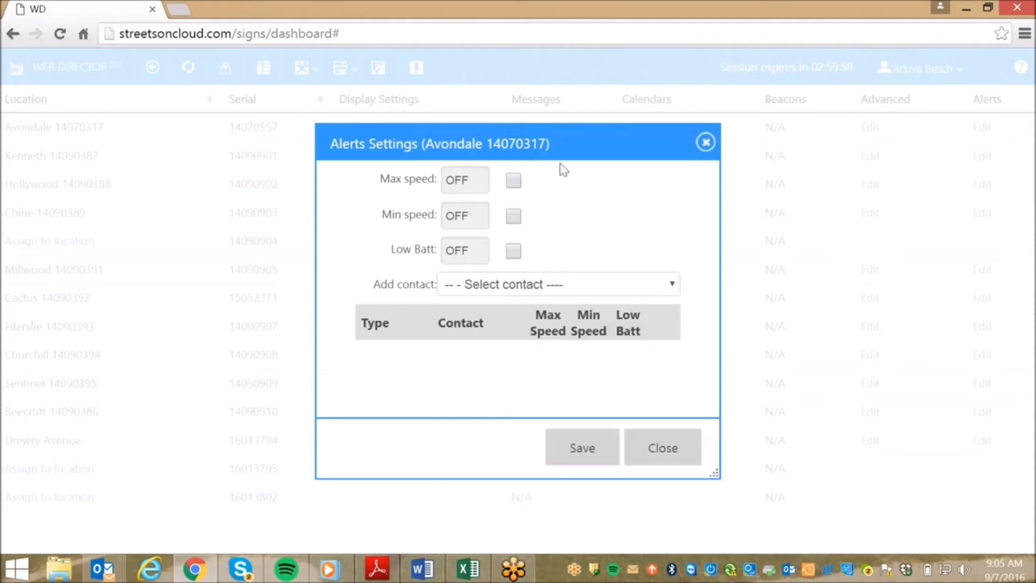
mouse_move(513, 180)
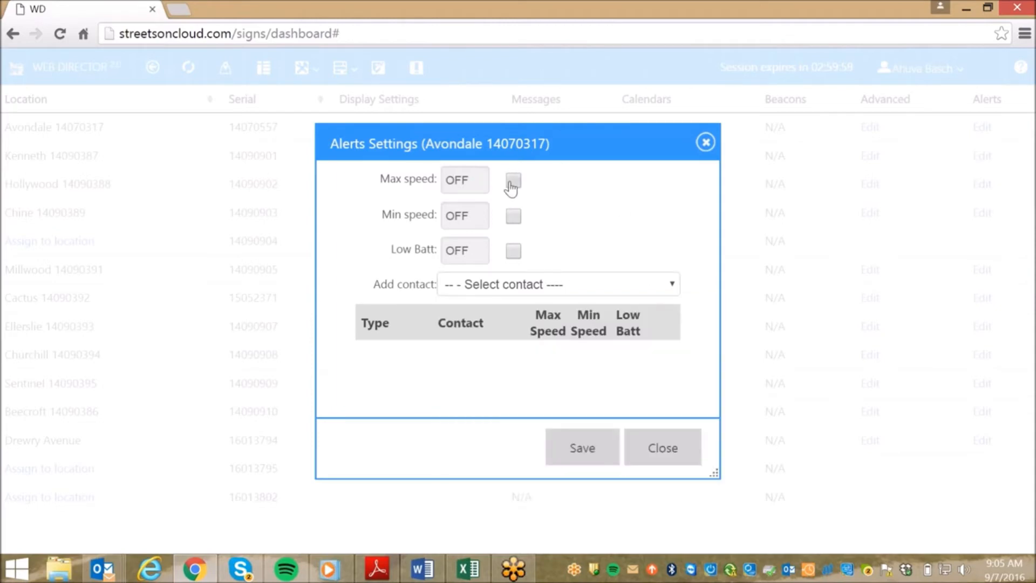
mouse_move(533, 213)
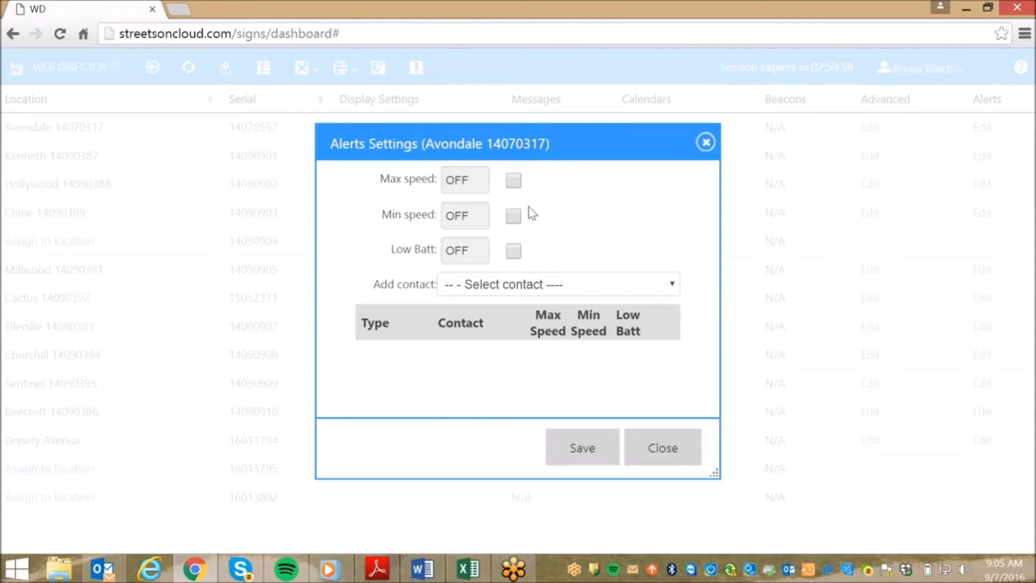
click(514, 216)
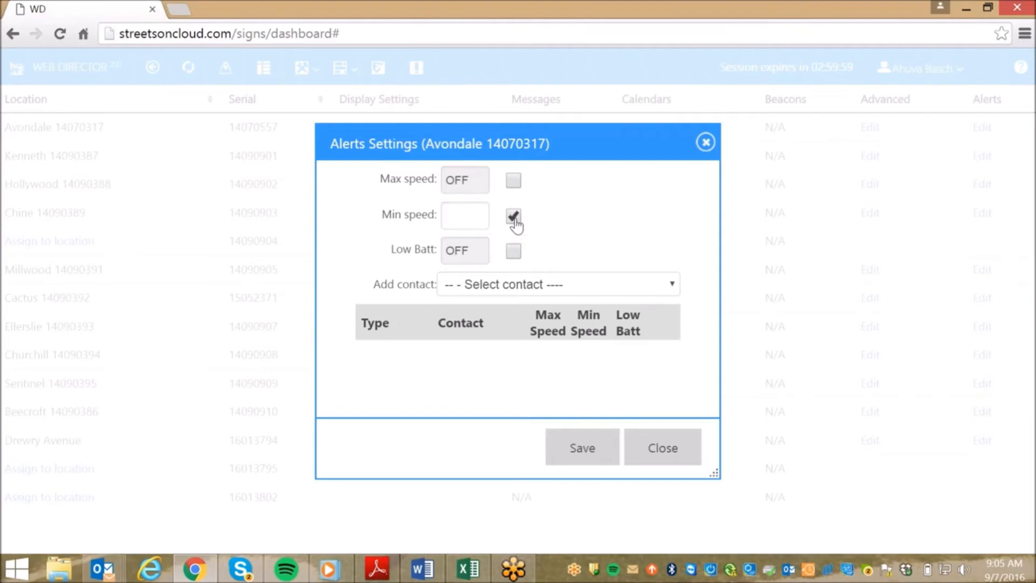
click(514, 216)
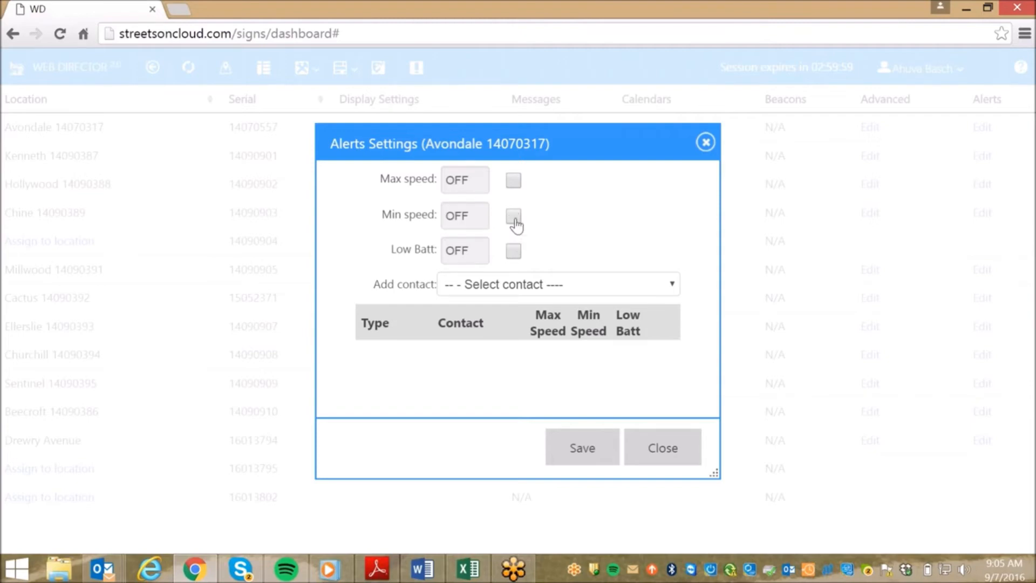
mouse_move(514, 257)
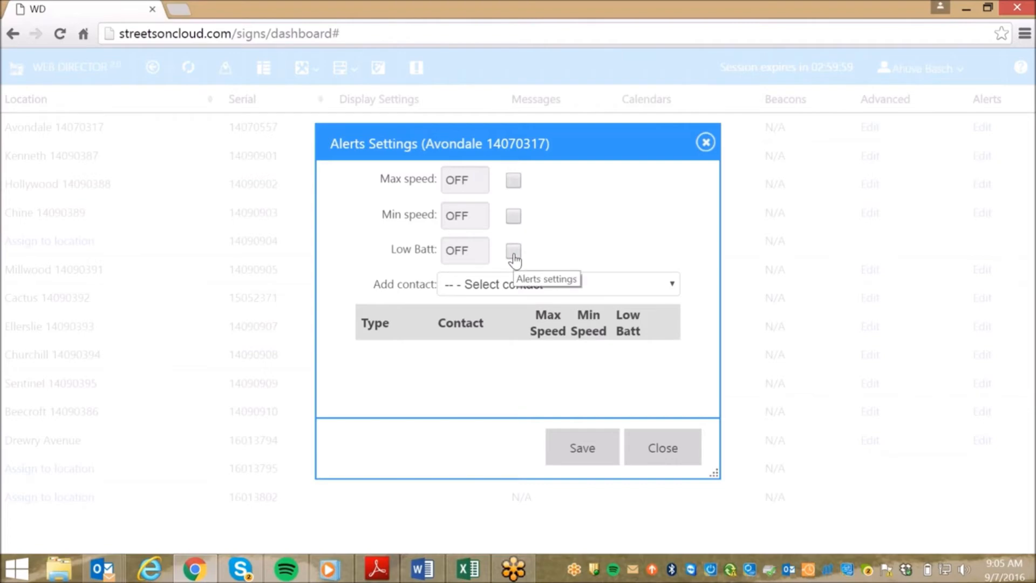
click(513, 253)
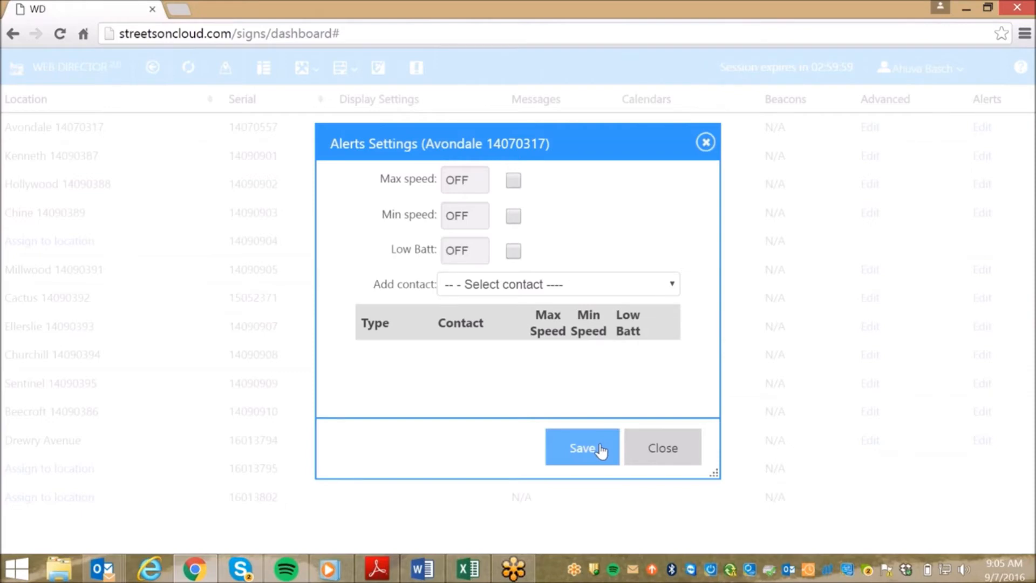
click(582, 447)
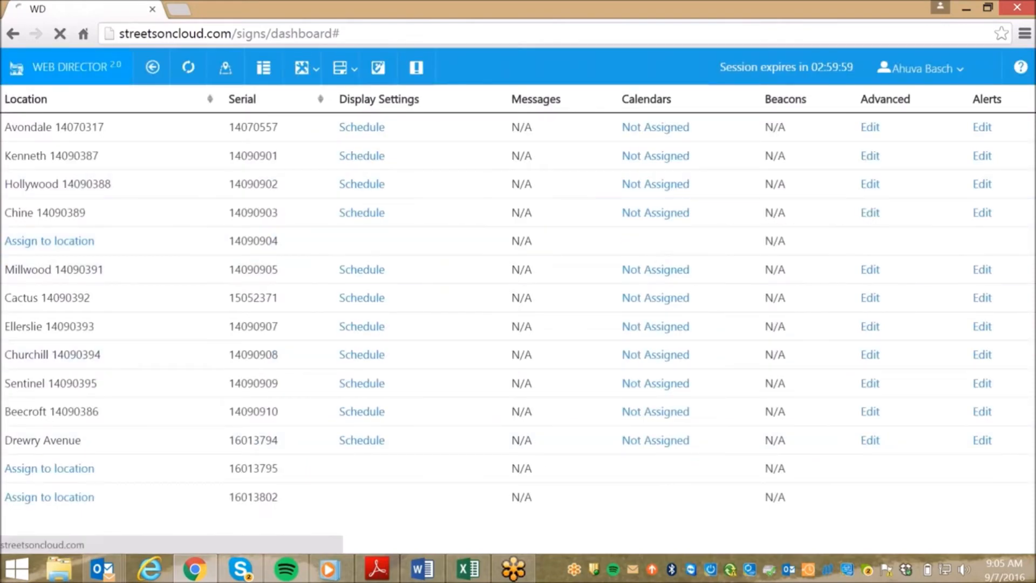
Return to the portal home dashboard via the WEB DIRECTOR logo.
click(72, 67)
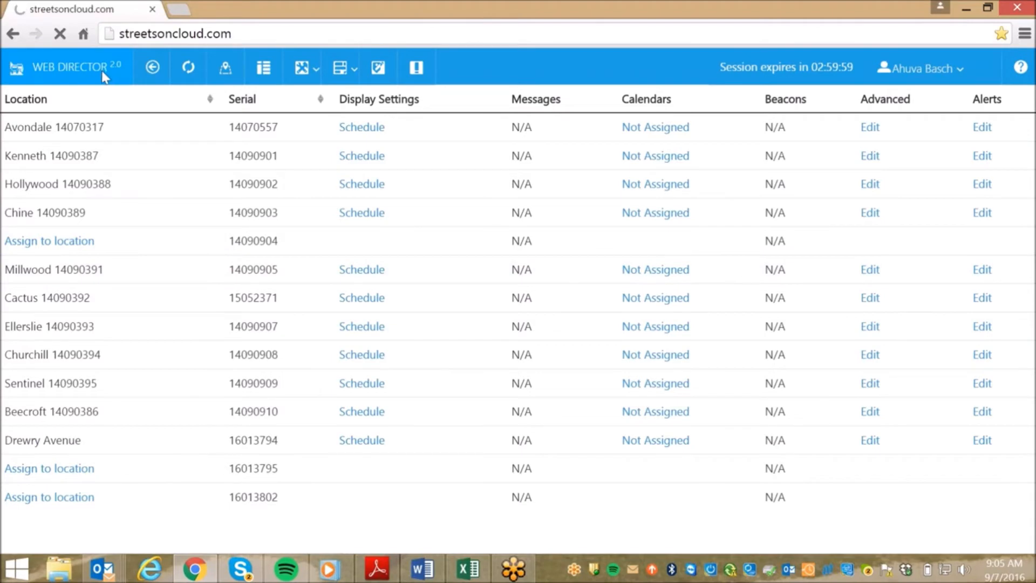
click(73, 67)
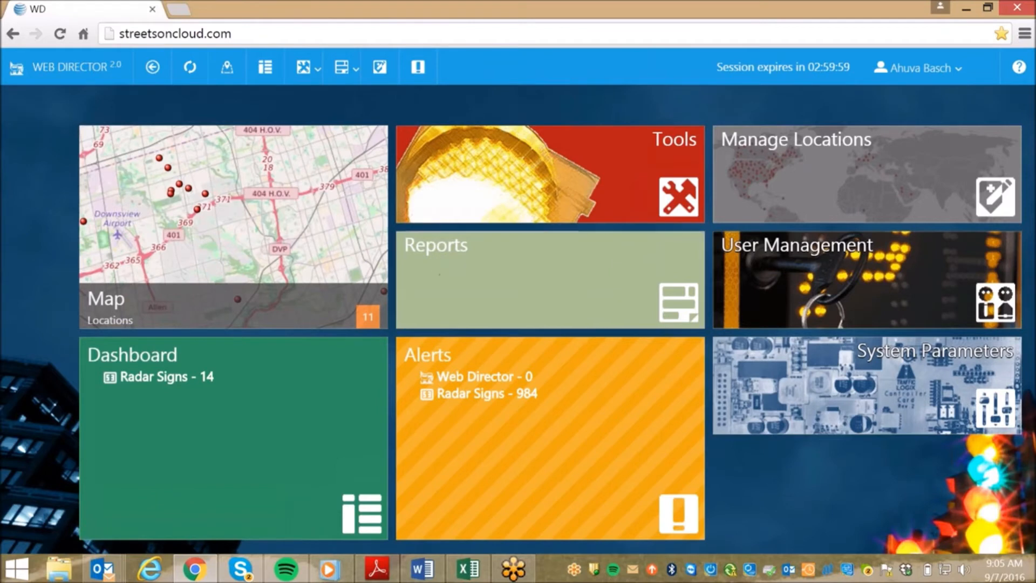
Show the Reports page with weekly, custom, power supply and other report types.
click(549, 279)
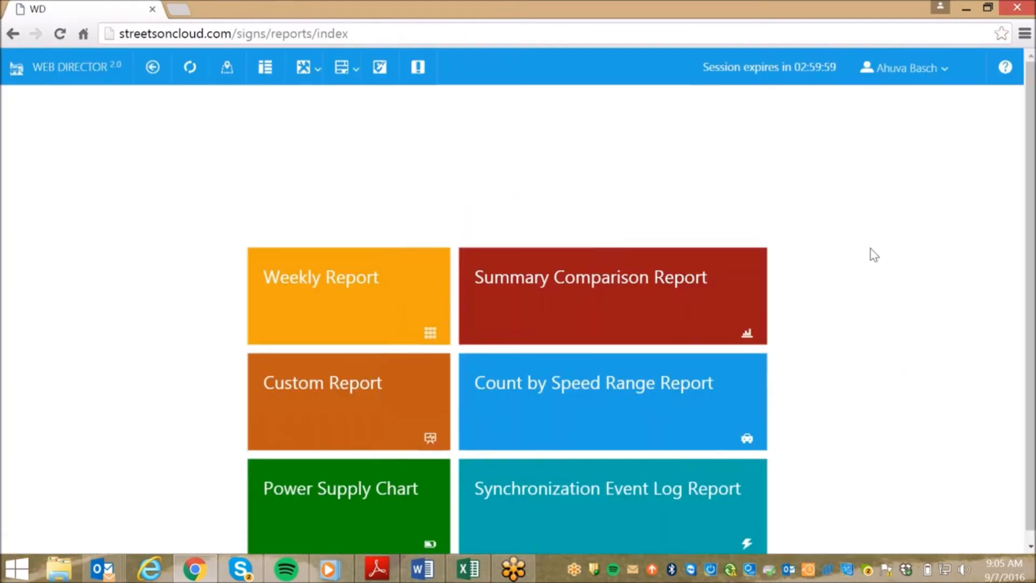
scroll(up, 3)
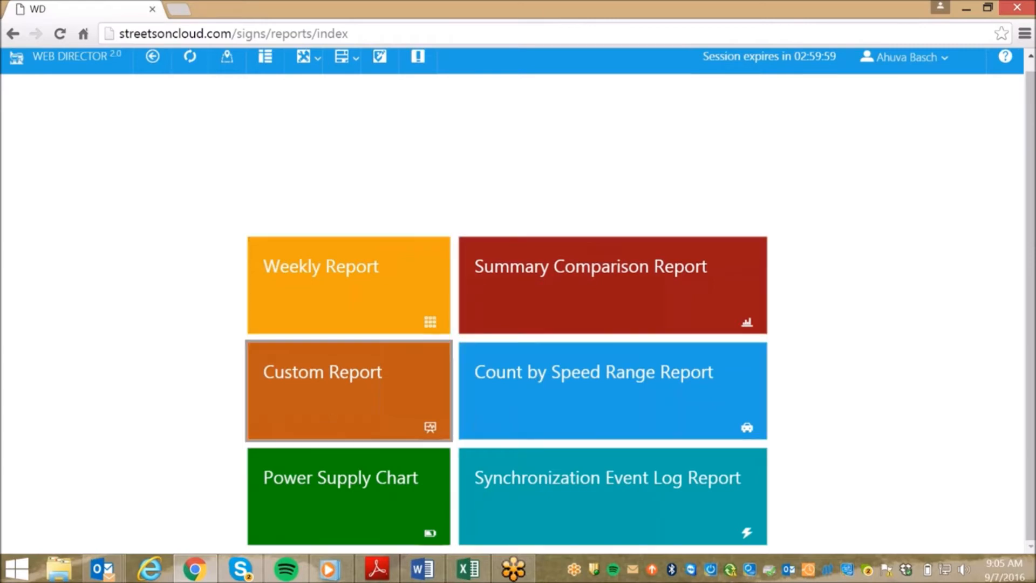
mouse_move(540, 458)
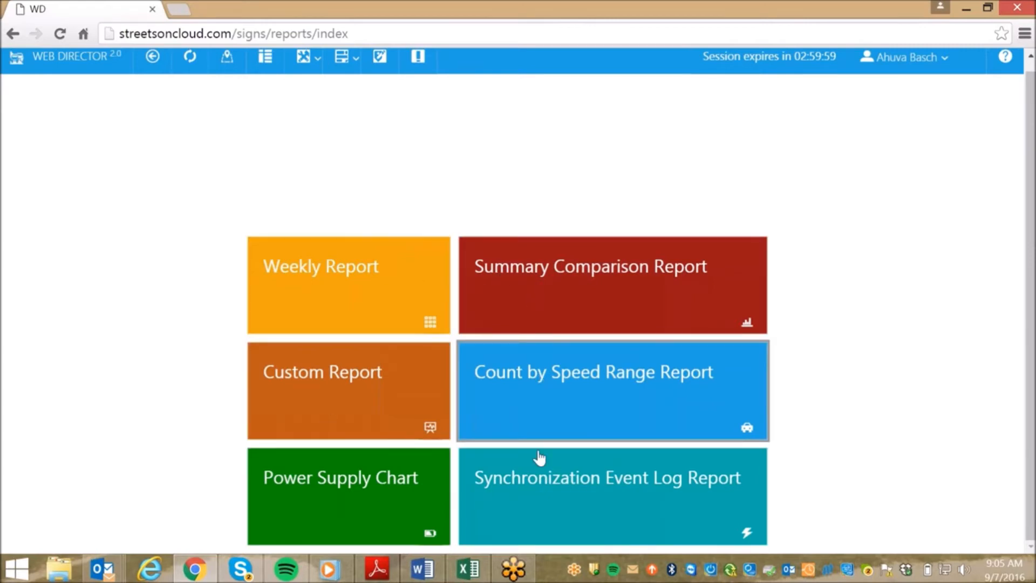
mouse_move(314, 383)
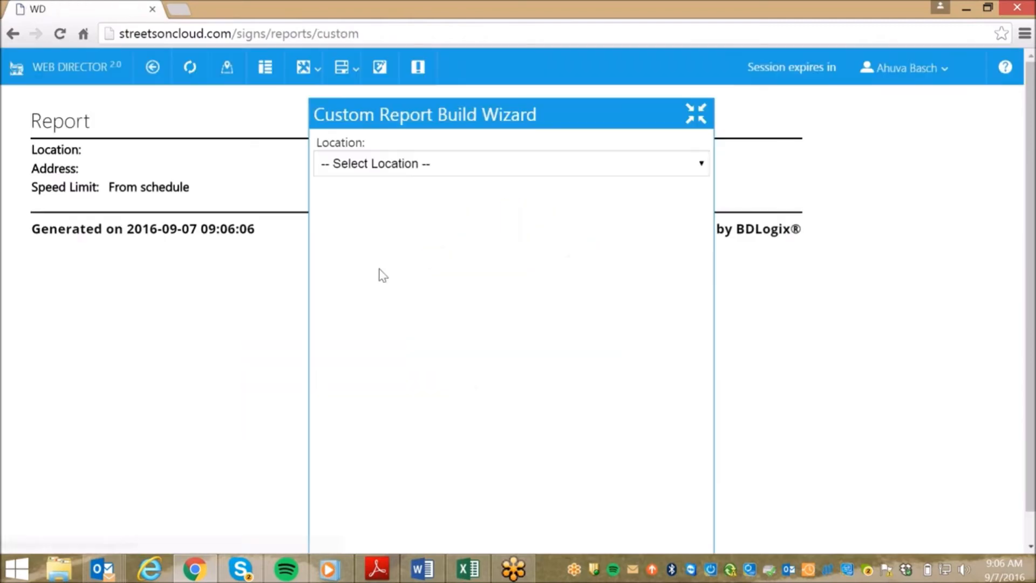
mouse_move(699, 171)
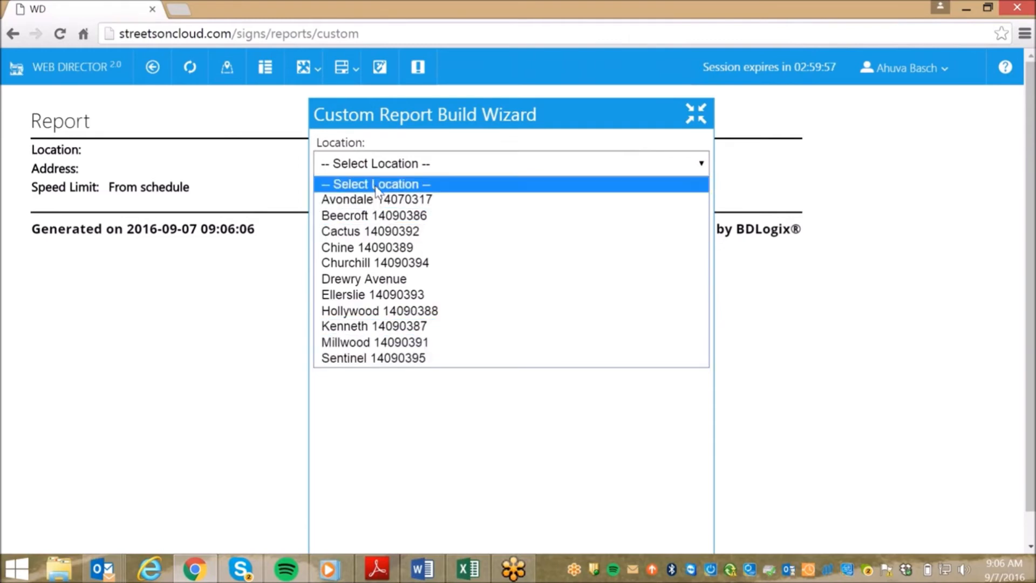
mouse_move(426, 199)
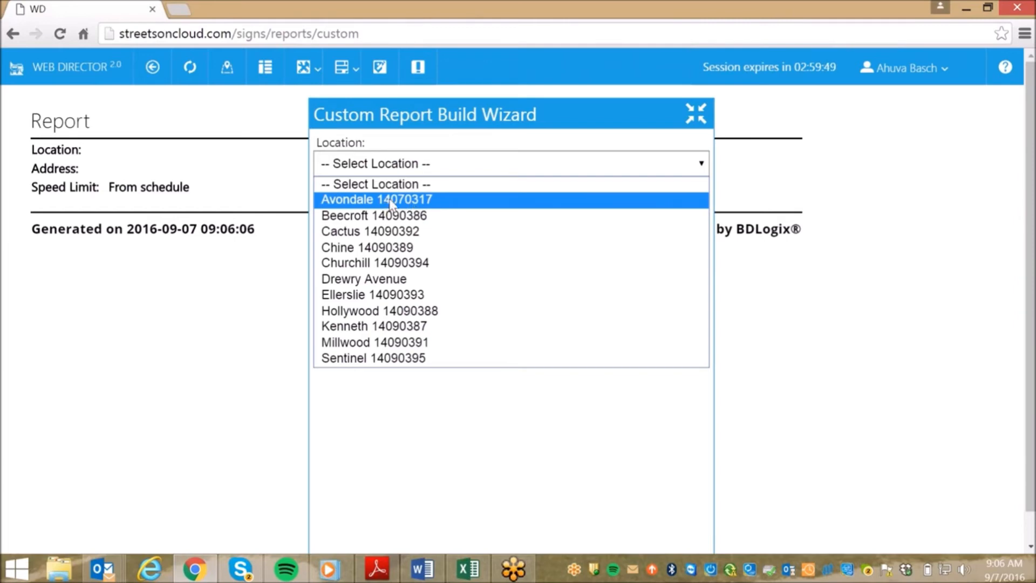
Choose Avondale 14070317 as the report location with dates 09/01/2016 to 09/06/2016.
click(375, 198)
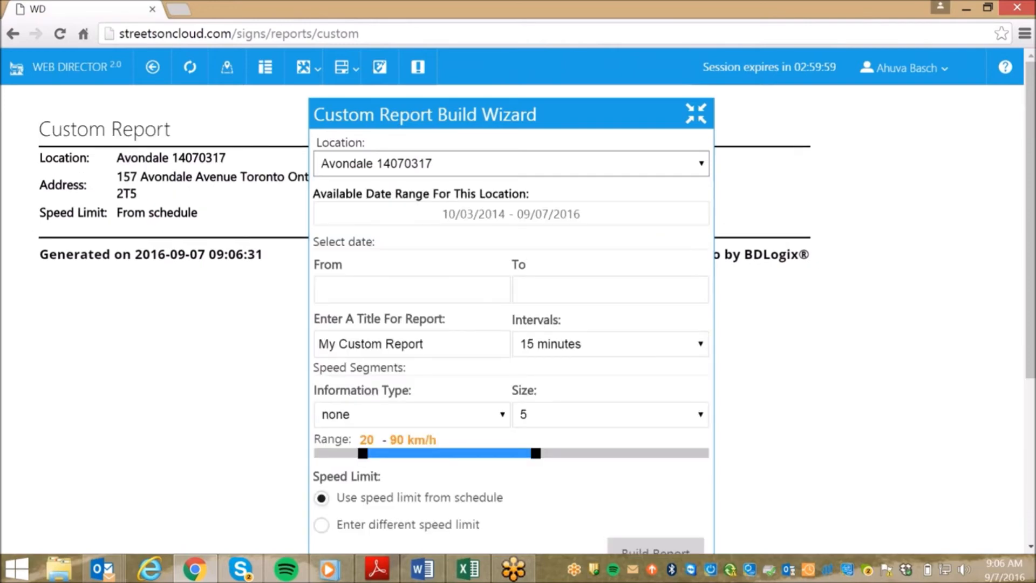
click(411, 290)
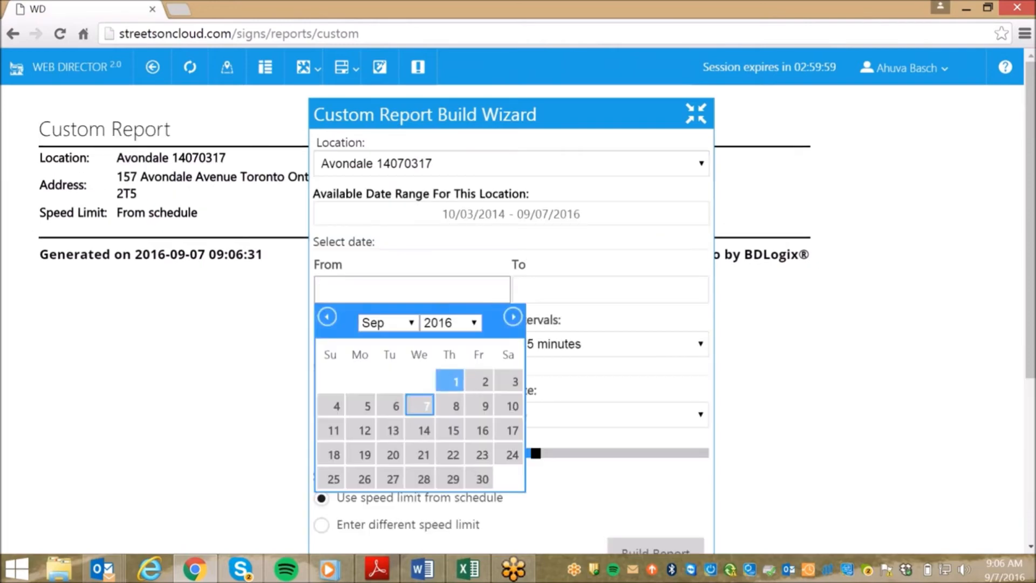
click(456, 381)
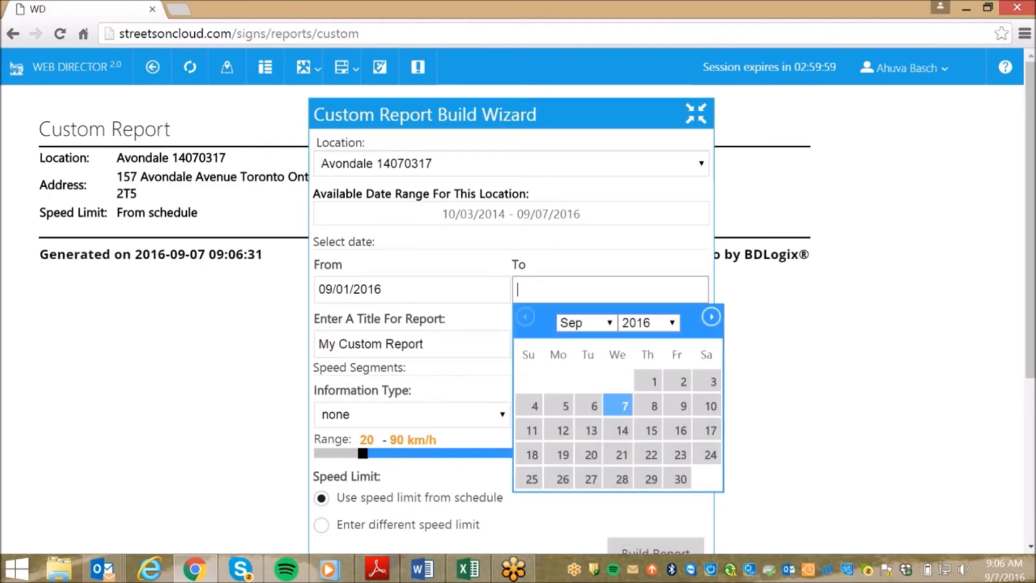
click(594, 406)
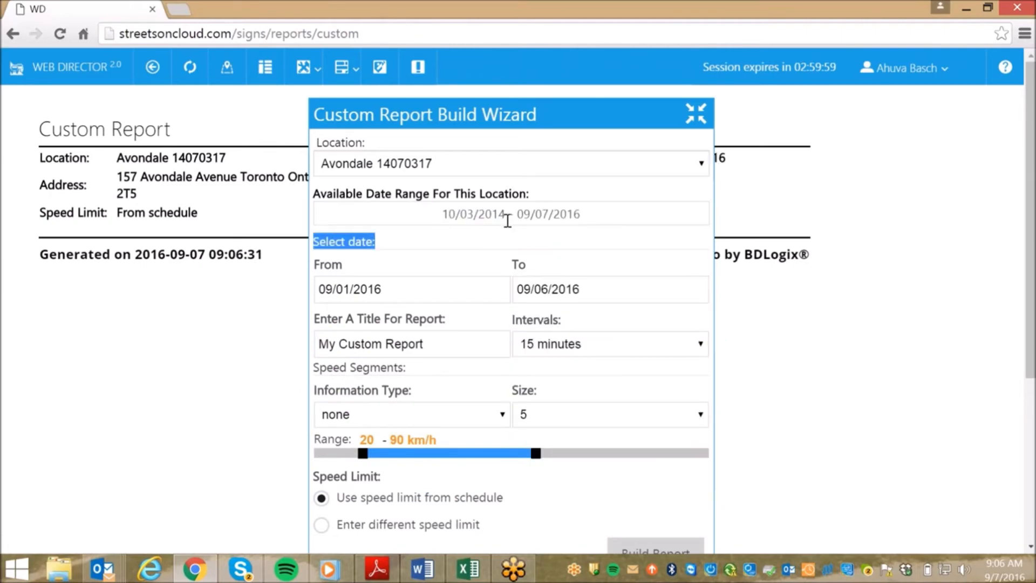
mouse_move(635, 245)
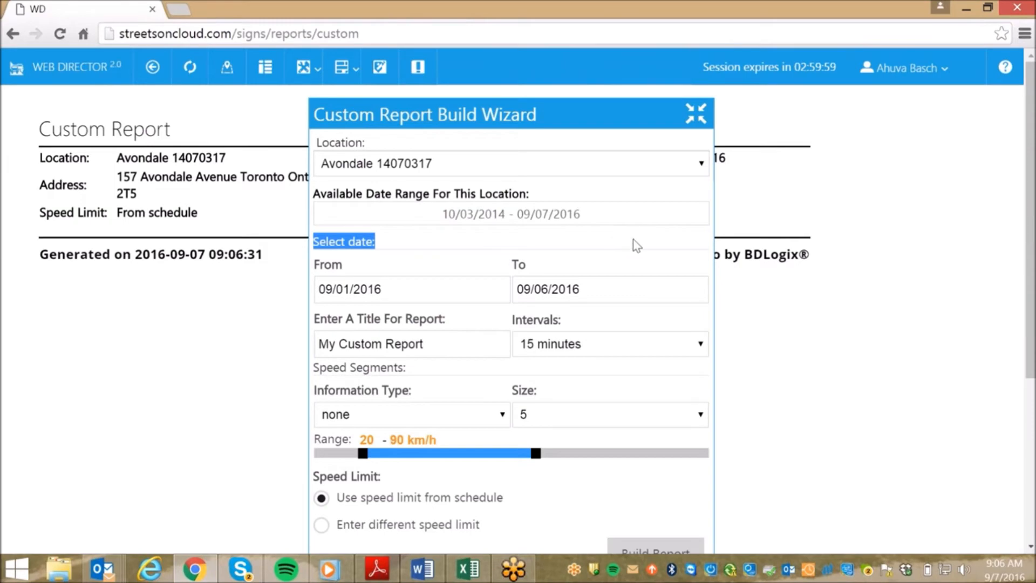
scroll(down, 3)
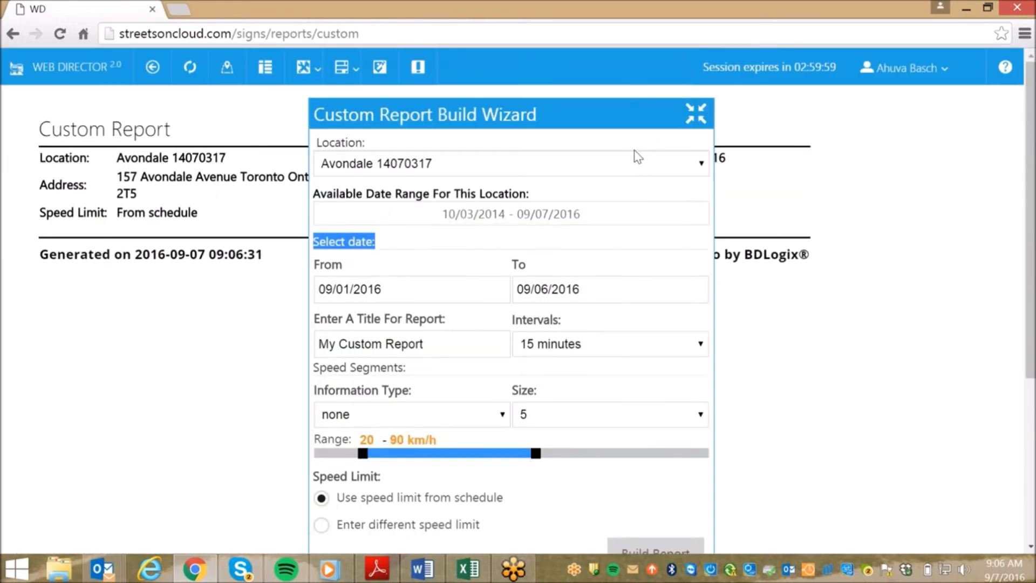
scroll(down, 3)
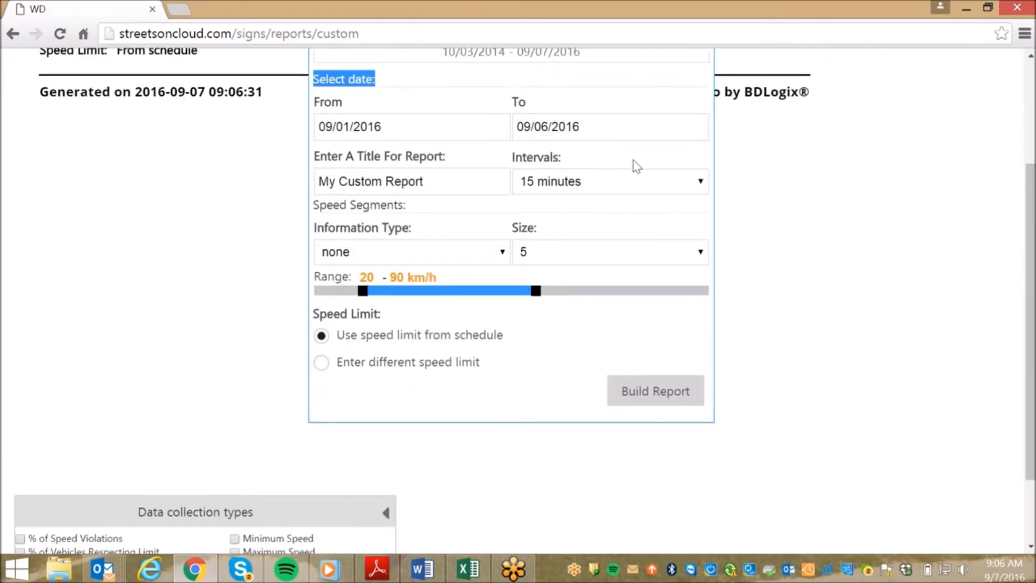
Include 85th Percentile Speed and Total Vehicles Count columns and build the custom report.
scroll(down, 3)
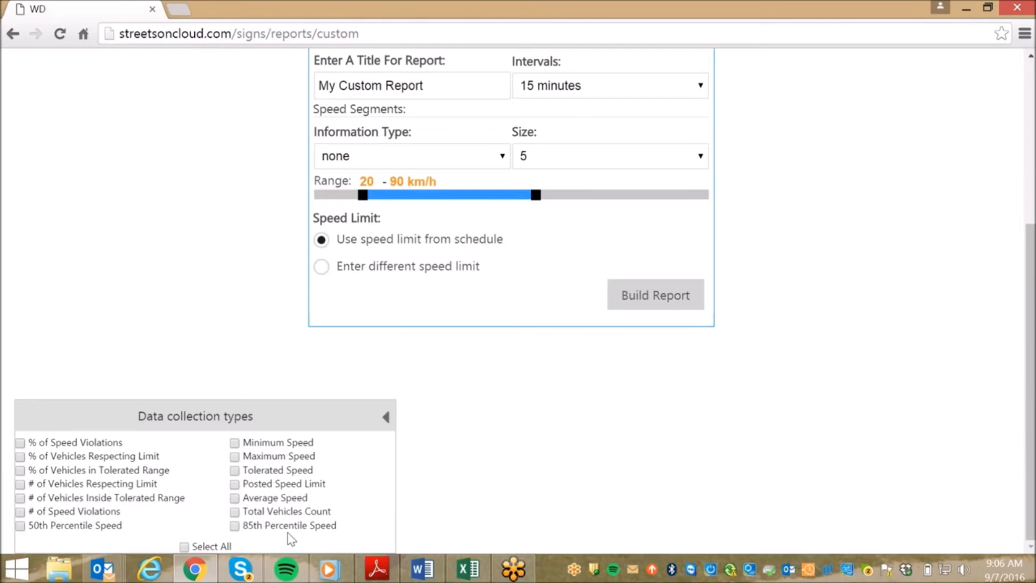
mouse_move(123, 435)
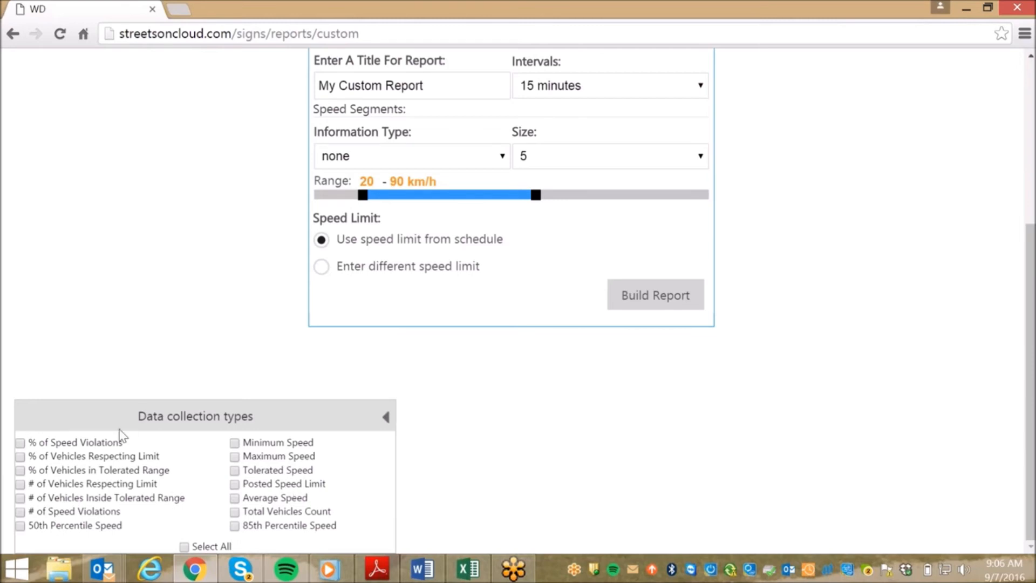
mouse_move(34, 441)
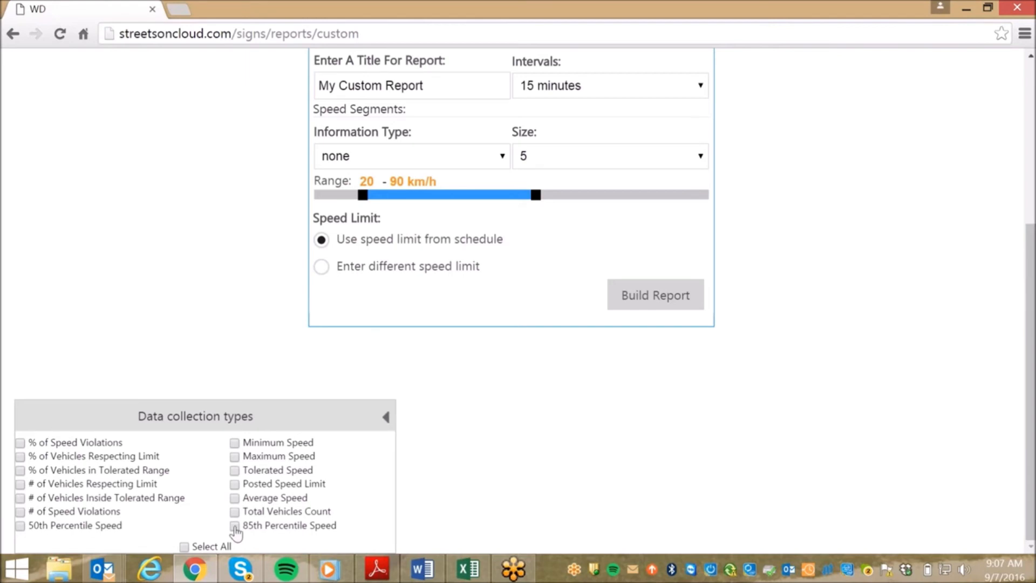
click(235, 526)
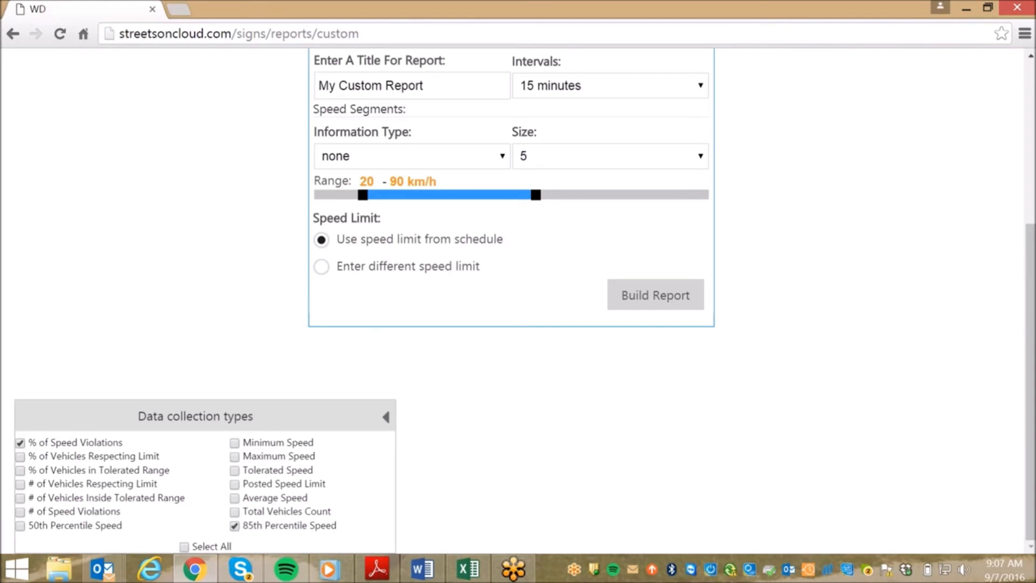
click(235, 510)
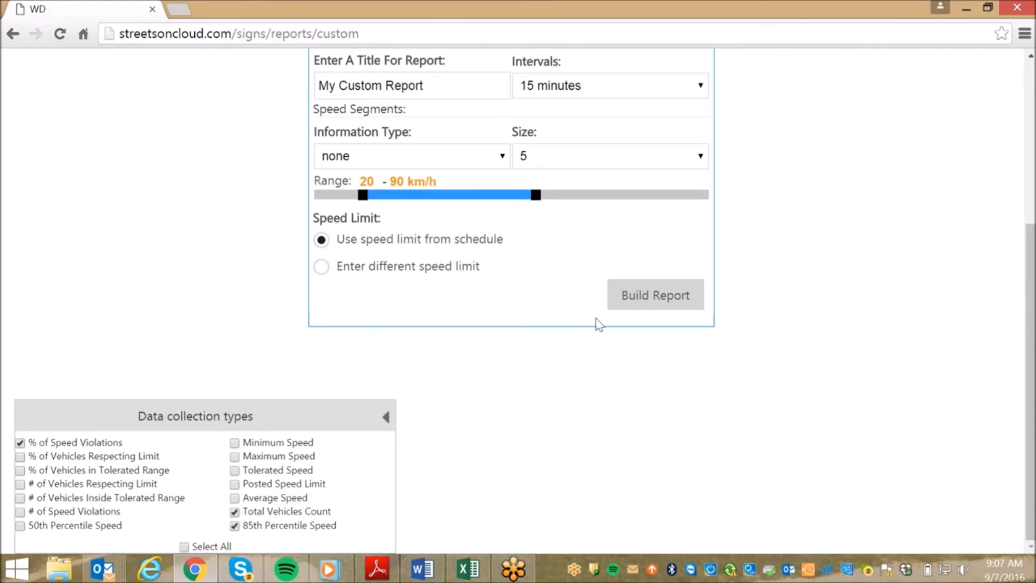
click(654, 294)
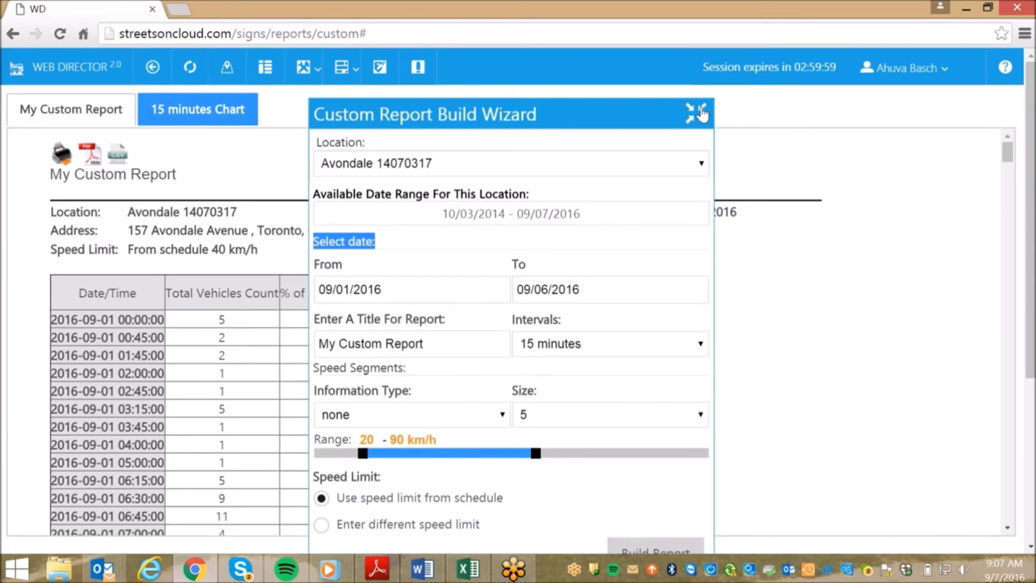
Collapse the report wizard to reveal the full My Custom Report table with 3576 total vehicles.
click(701, 111)
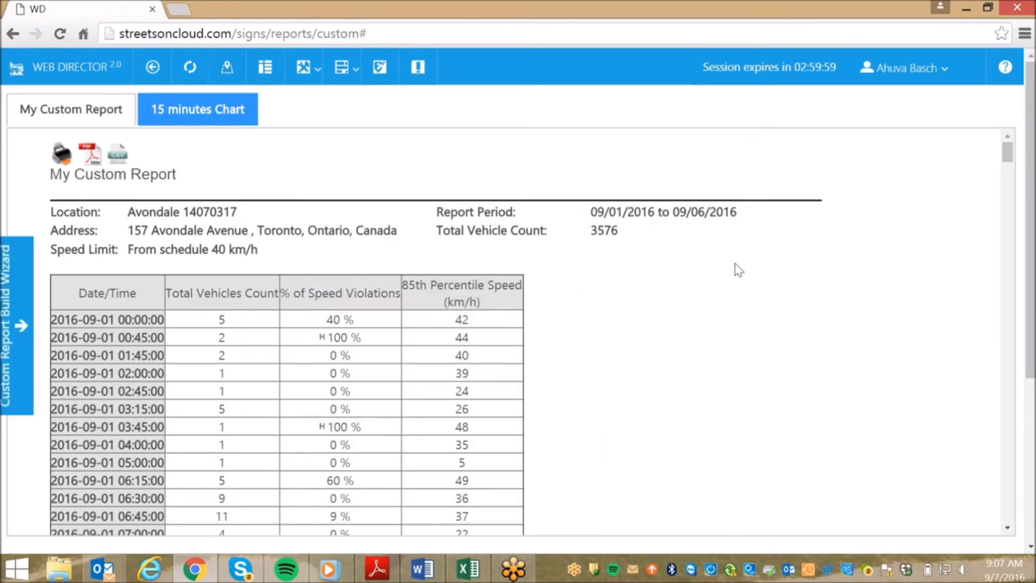
scroll(down, 3)
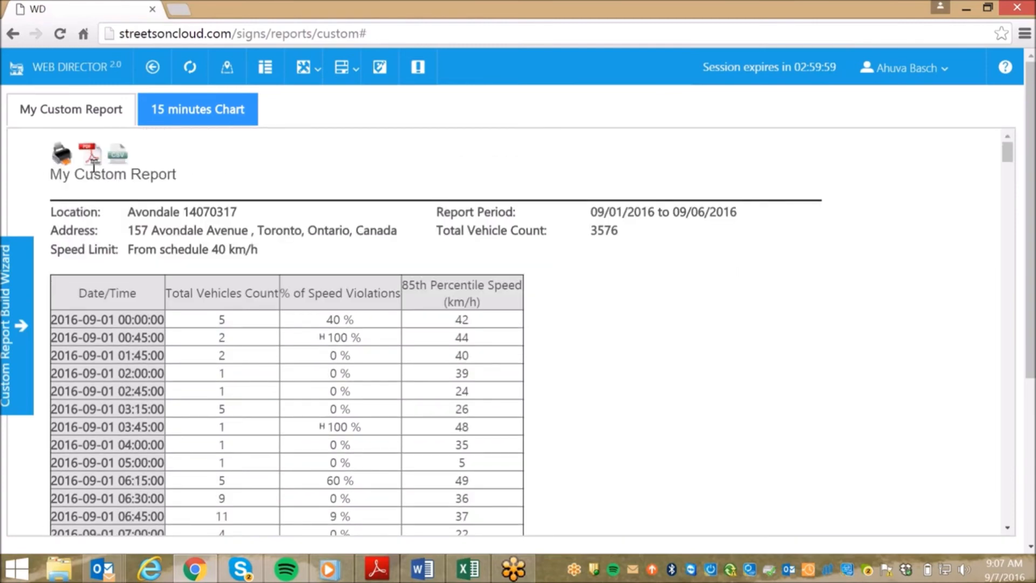
mouse_move(118, 154)
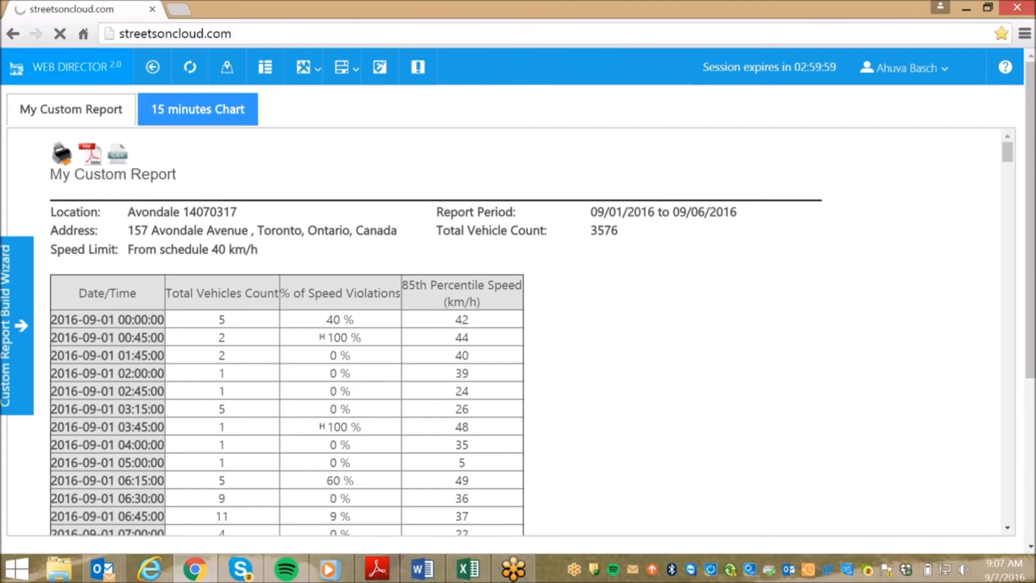
From the home page, bring up the User Management list of portal accounts.
click(152, 66)
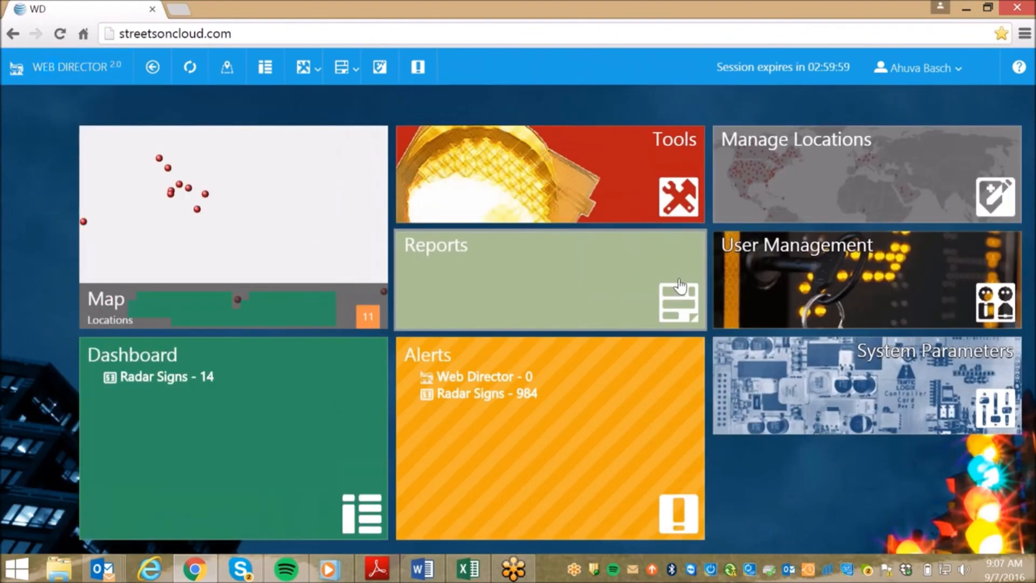
click(867, 278)
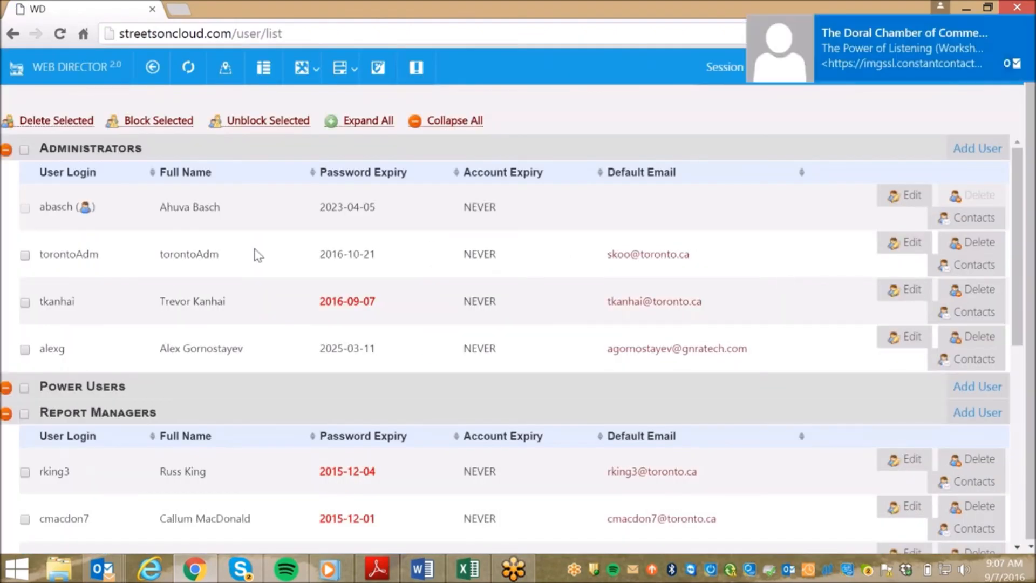
click(908, 69)
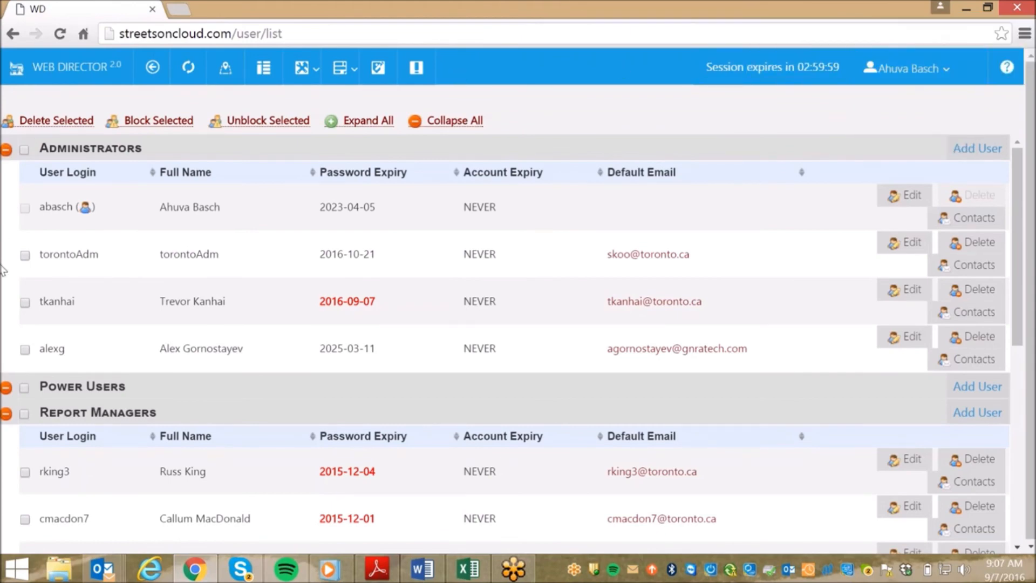
mouse_move(4, 262)
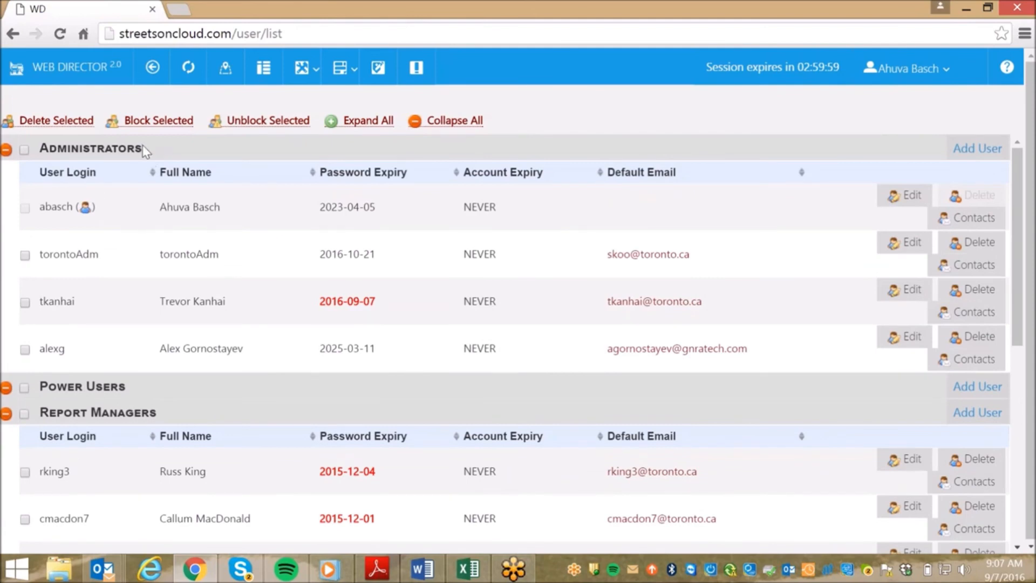
Review the Administrators, Power Users and Report Managers groups with their expiry dates.
double_click(90, 148)
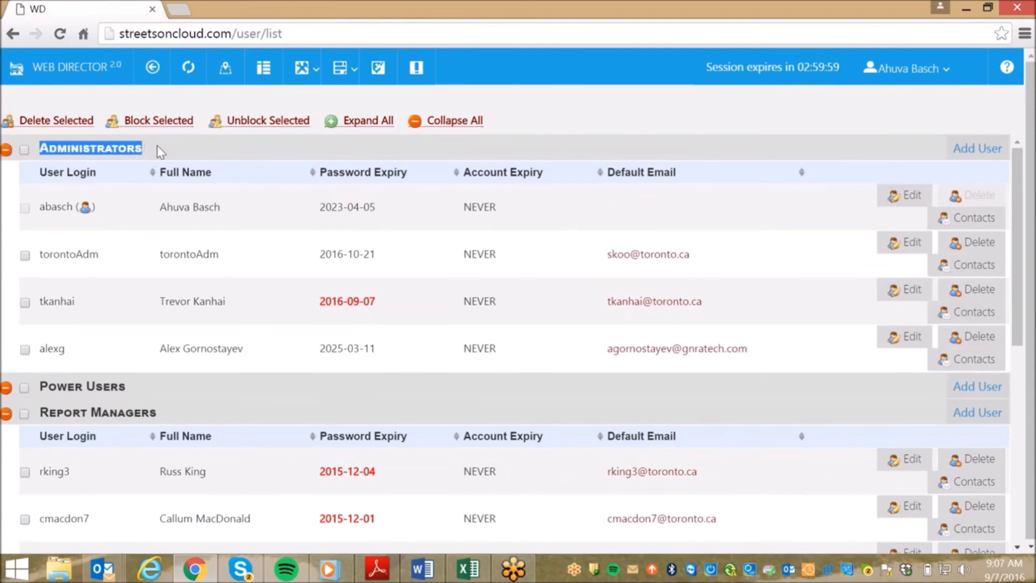
mouse_move(136, 389)
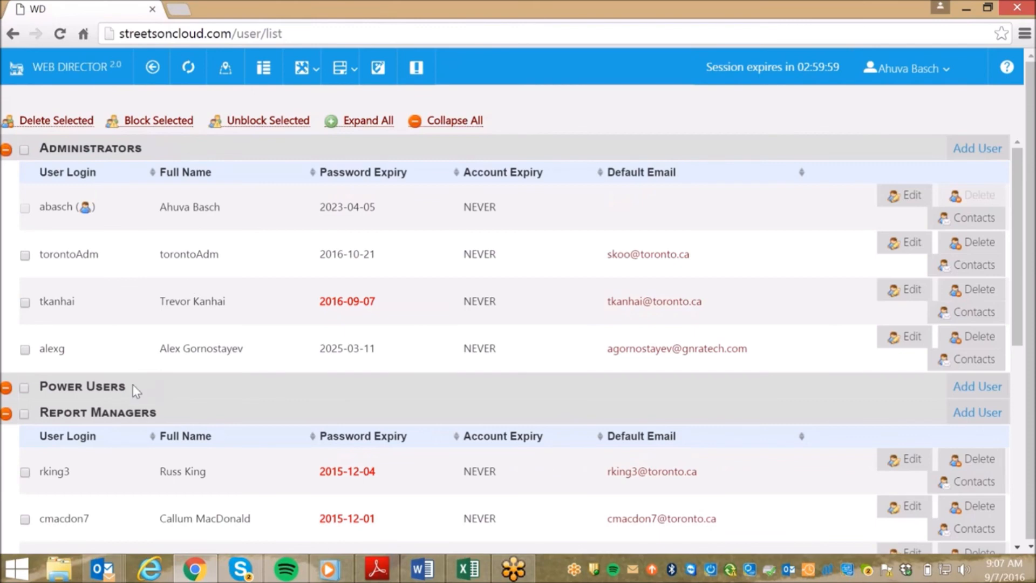
double_click(120, 413)
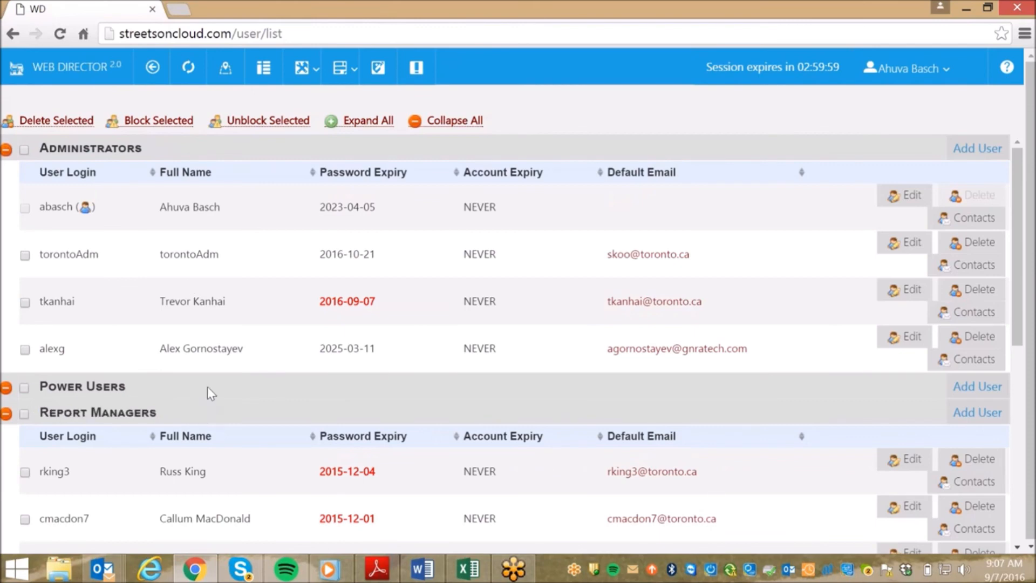
mouse_move(220, 383)
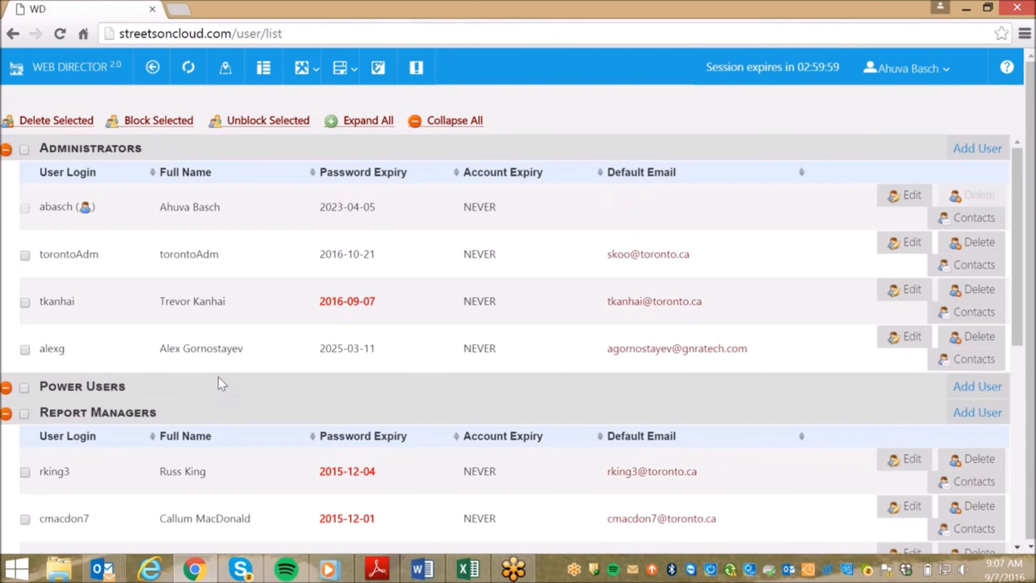
mouse_move(296, 285)
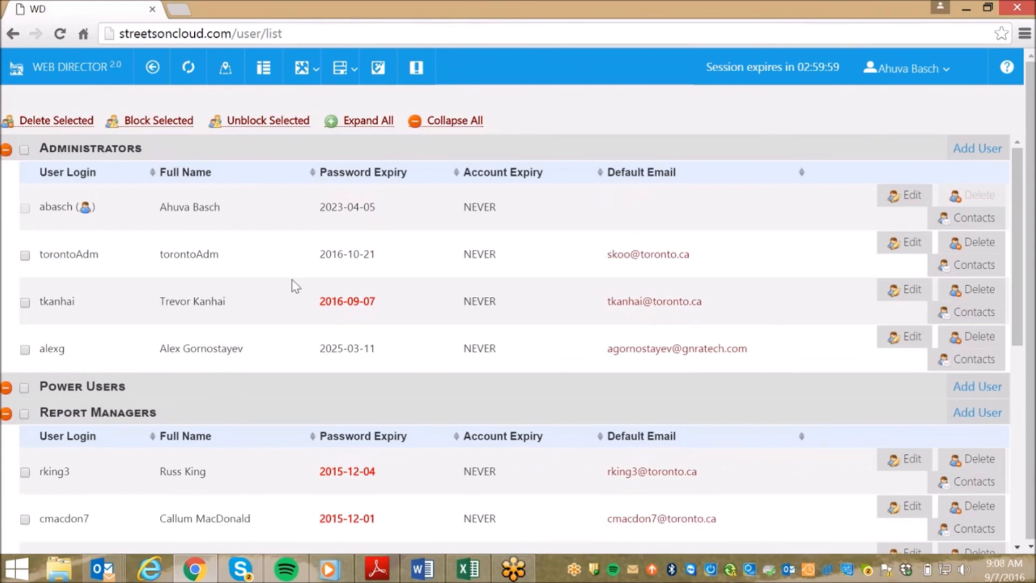
scroll(down, 3)
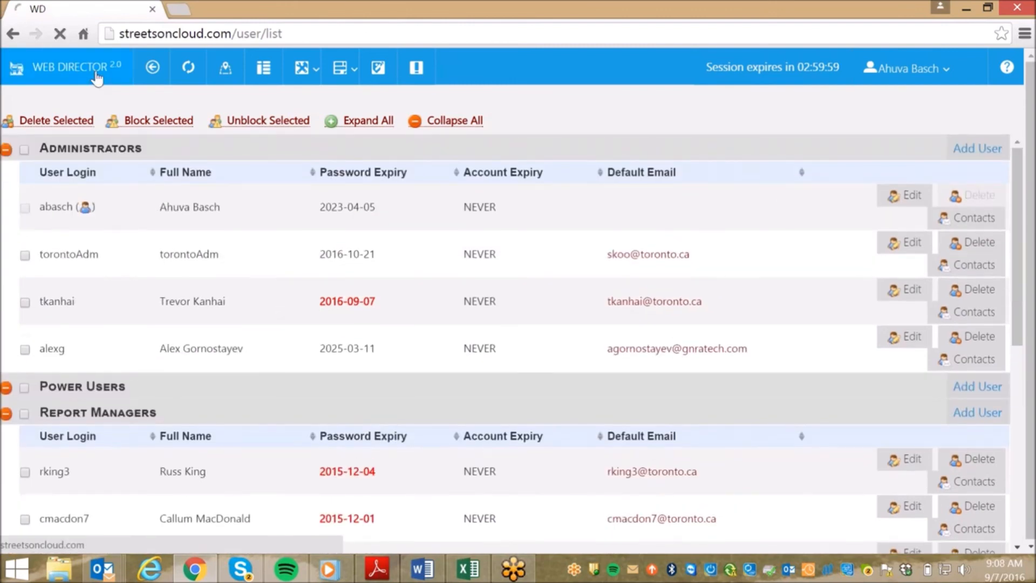
Return to the home dashboard via the WEB DIRECTOR logo.
click(66, 67)
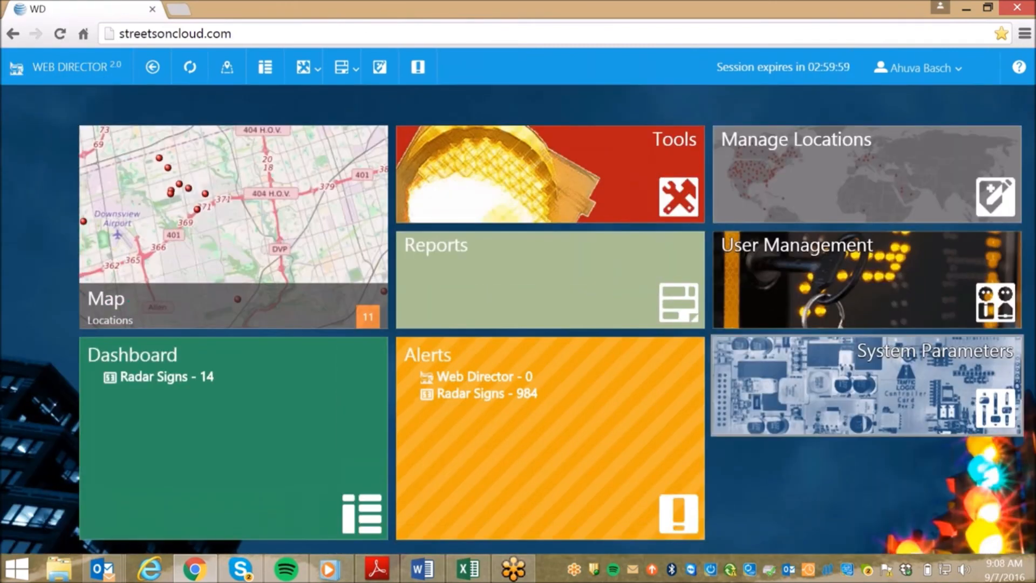
mouse_move(893, 452)
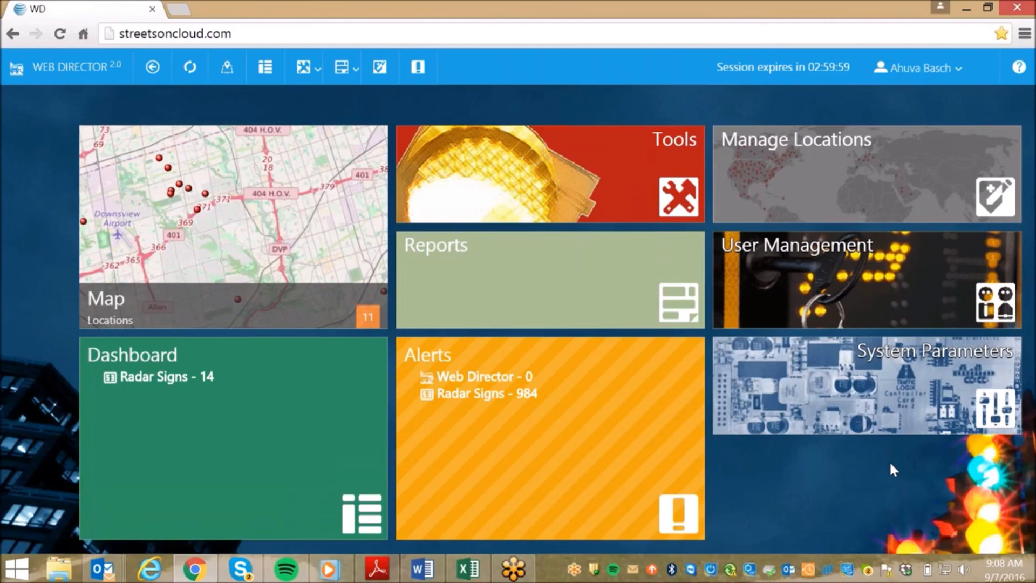
mouse_move(791, 368)
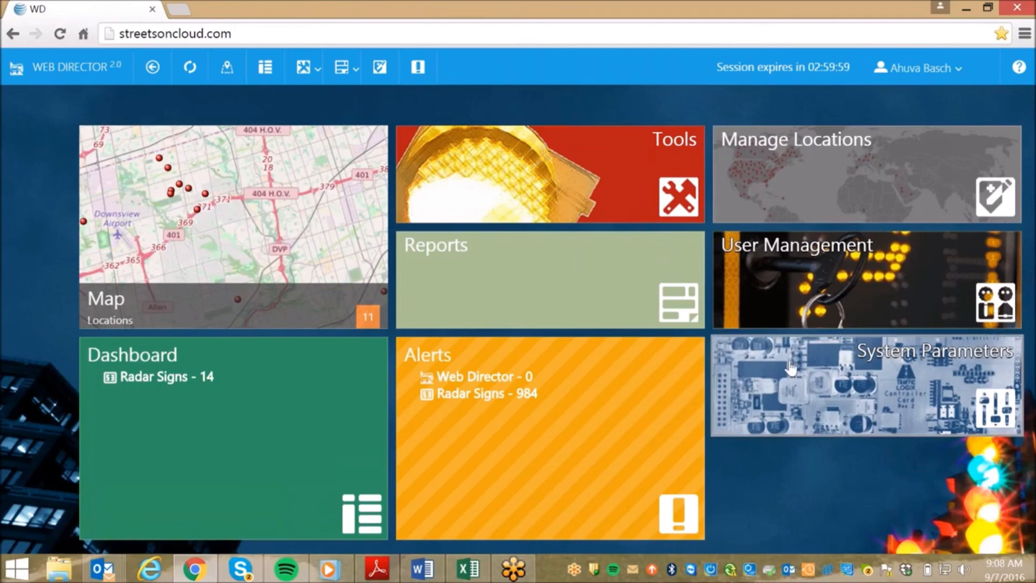
mouse_move(758, 462)
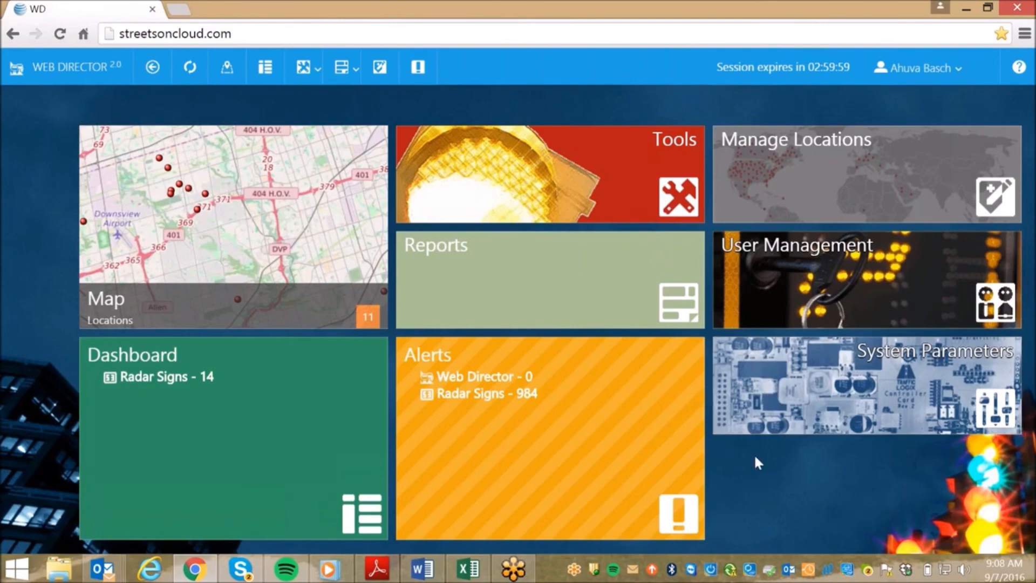